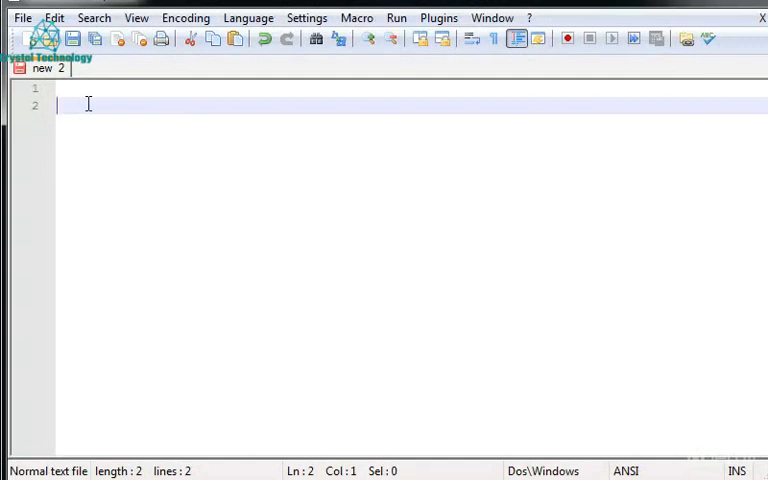
mouse_move(333, 247)
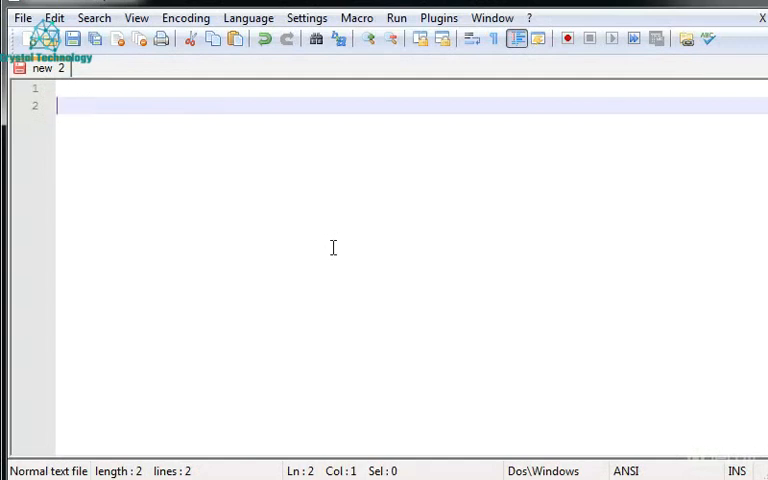
Type <html> on line 2 and </html> on line 6, leaving blank lines between
type("<")
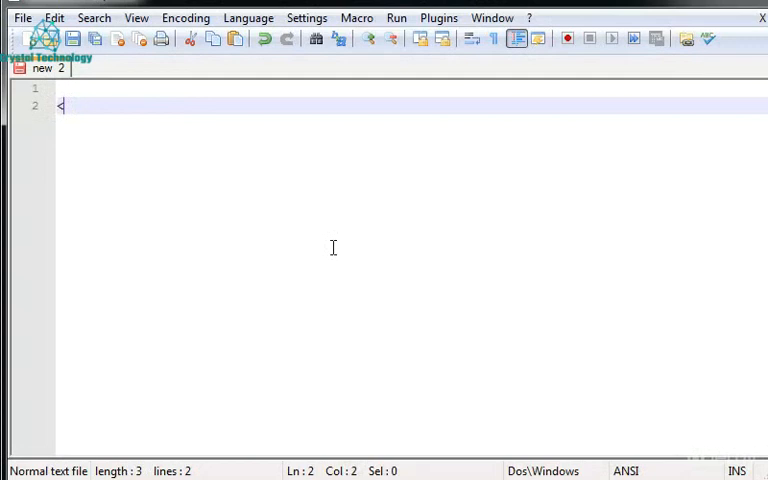
type("htm")
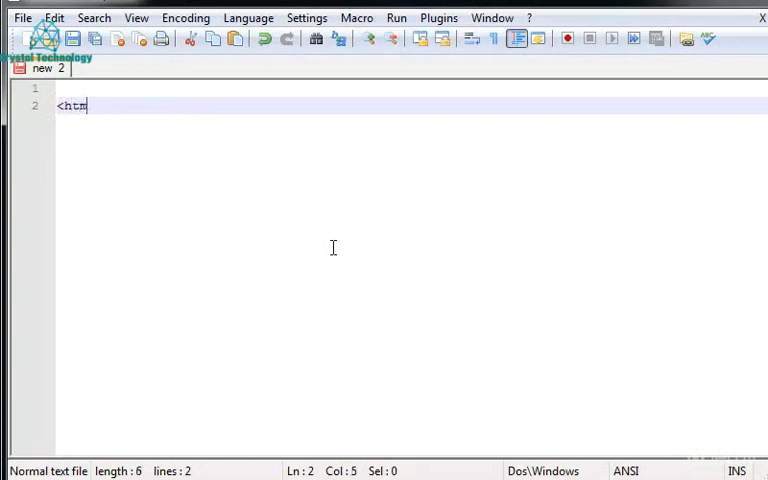
type("l")
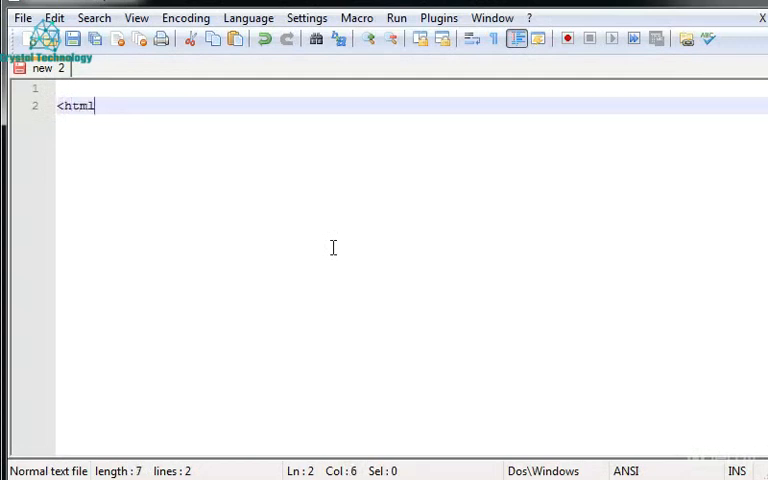
type(">")
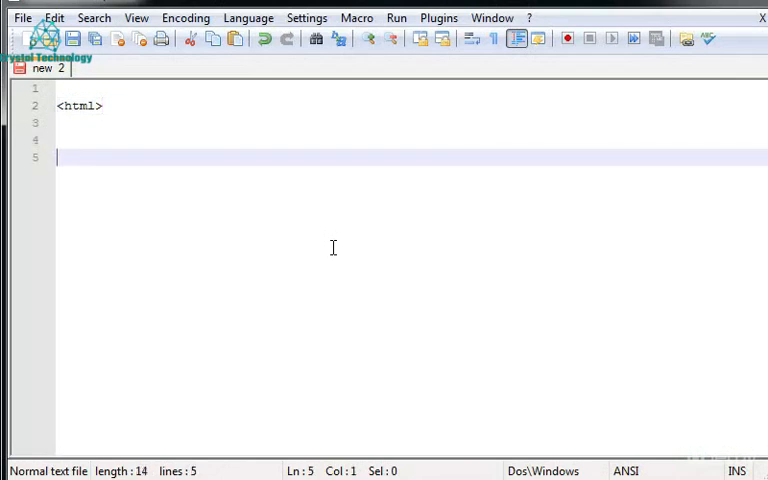
key("enter")
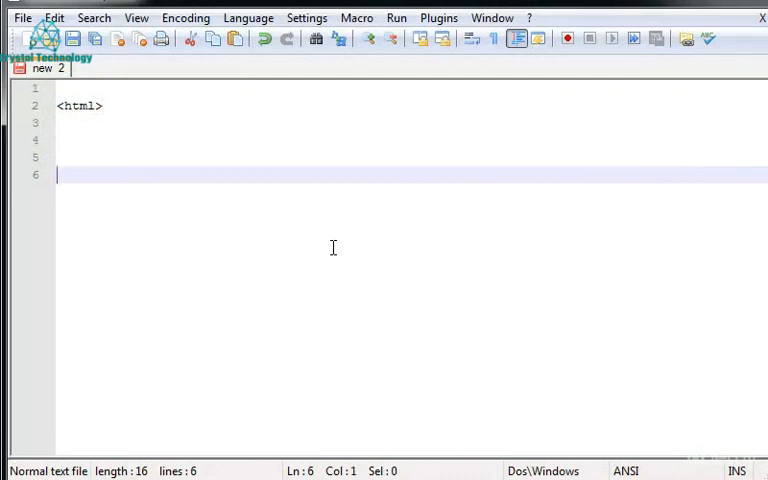
left_click(105, 105)
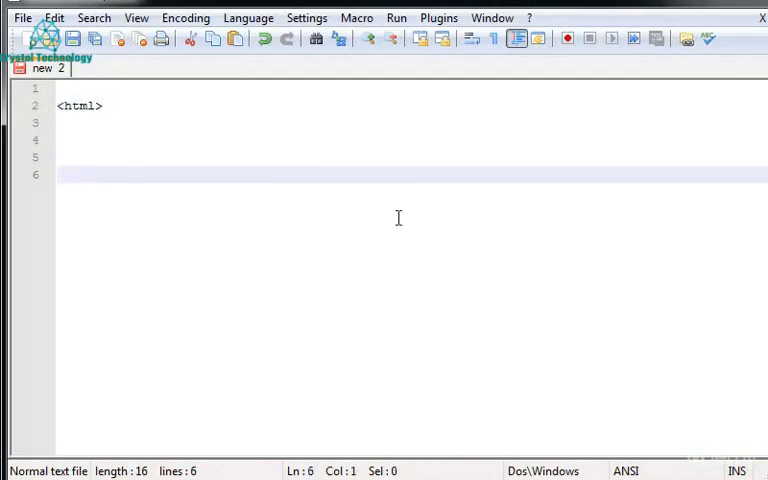
type("<")
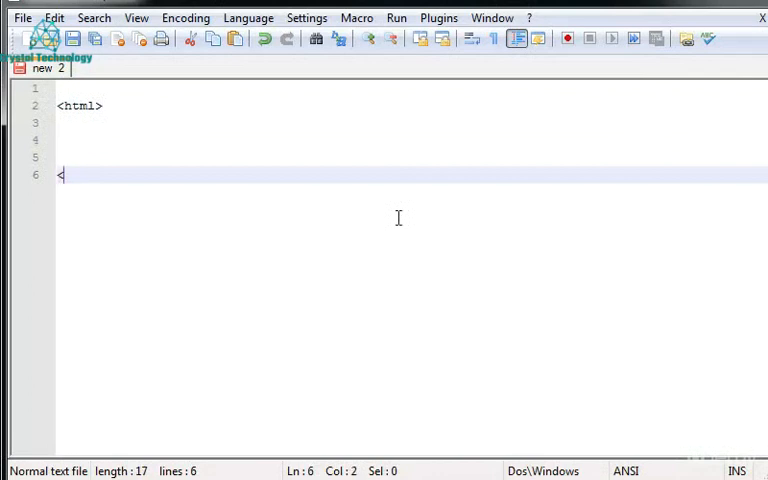
type("/")
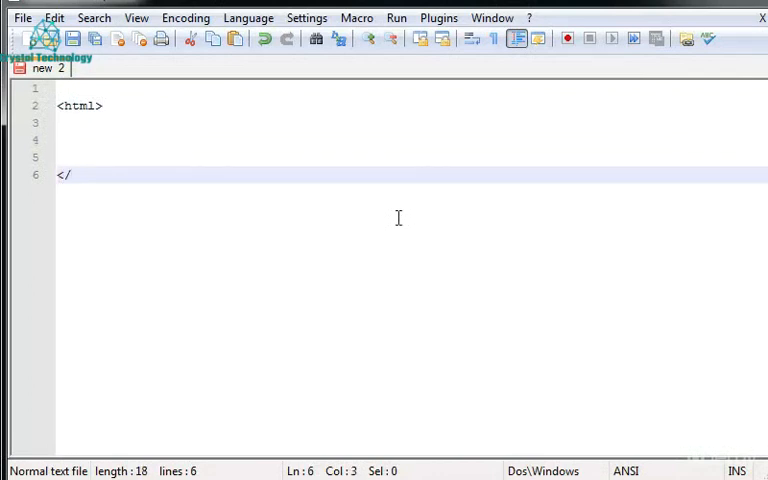
type("html>")
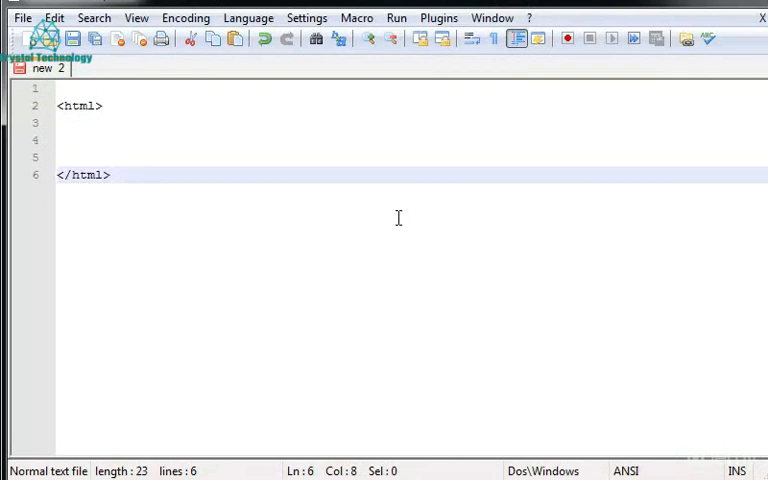
left_click(68, 175)
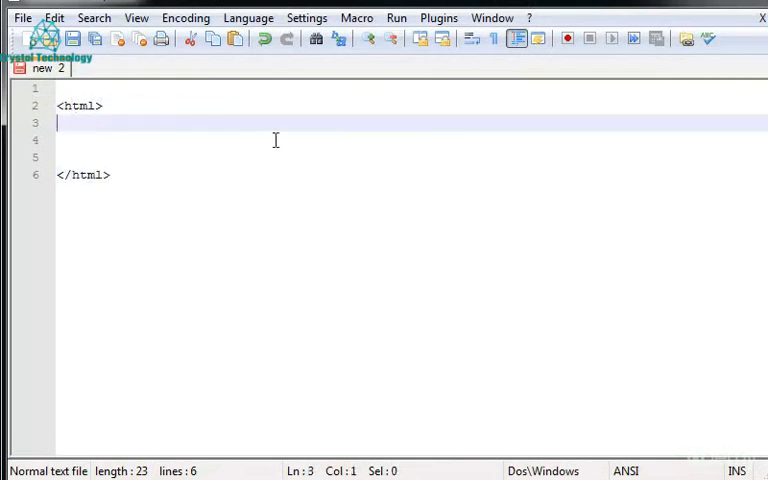
Type the opening and closing title tags together on line 4, fixing typos
key("enter")
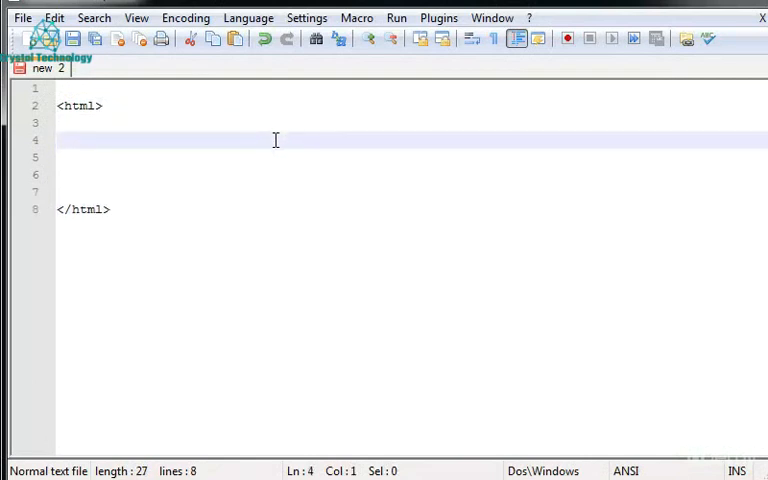
type("<til")
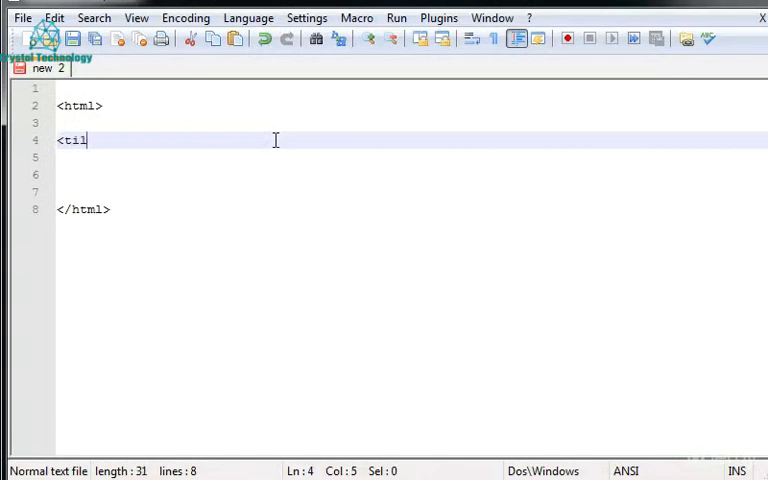
key("Backspace")
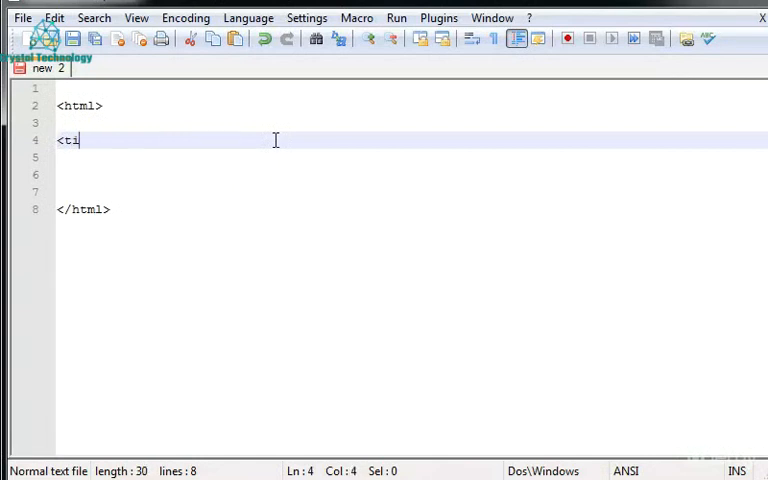
type("t")
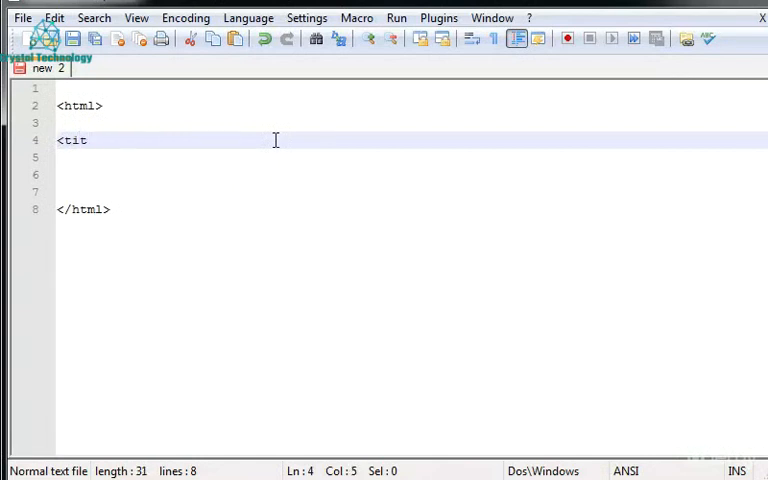
type("le>")
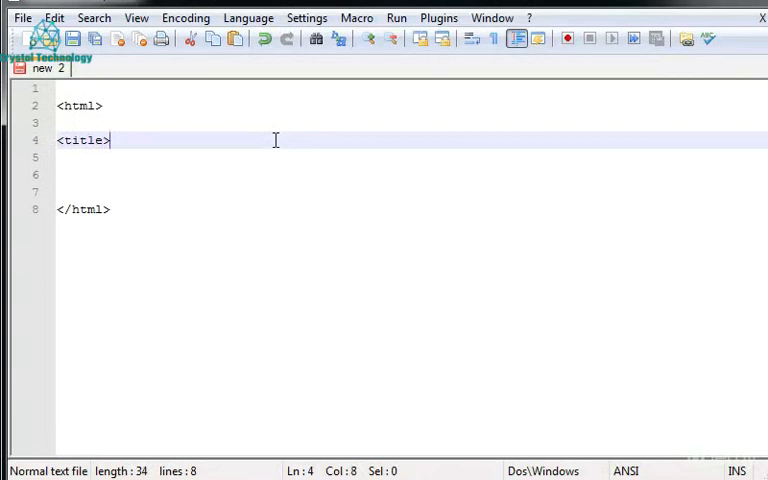
type("<")
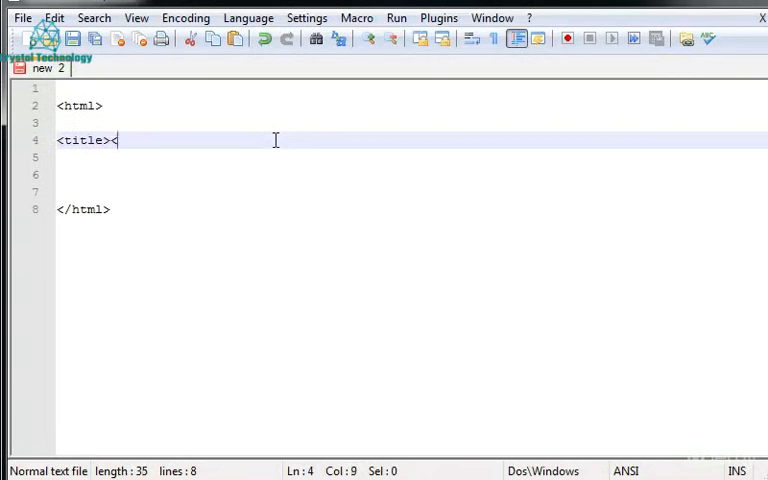
type("/ti")
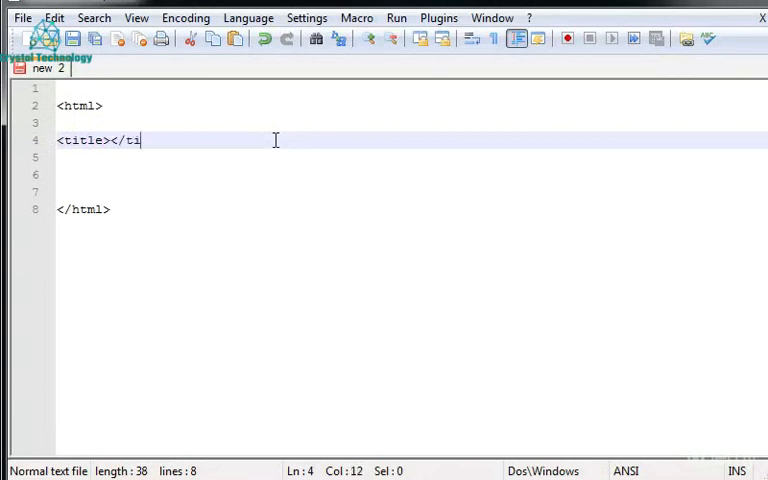
key("Backspace")
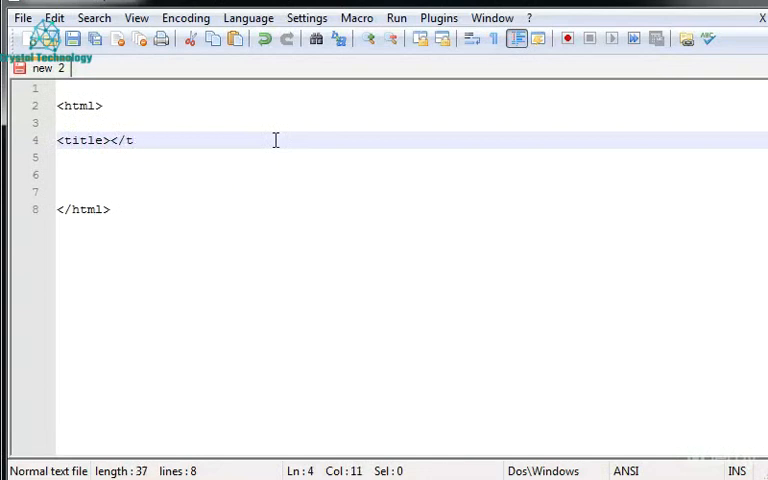
type("itle>")
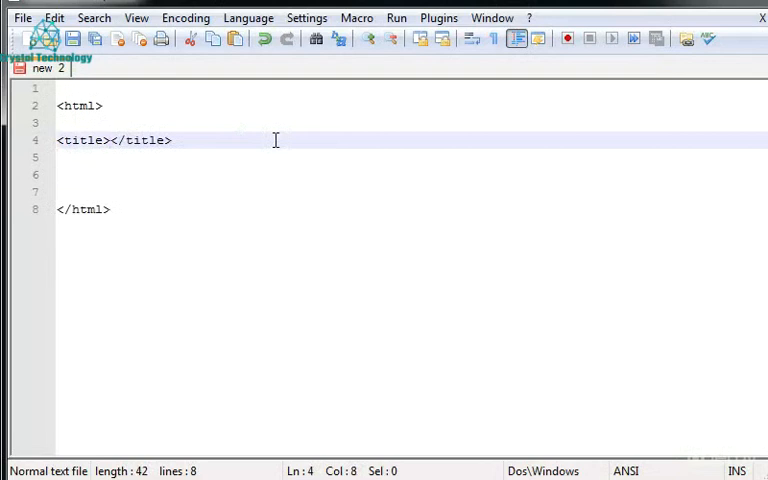
key("Backspace")
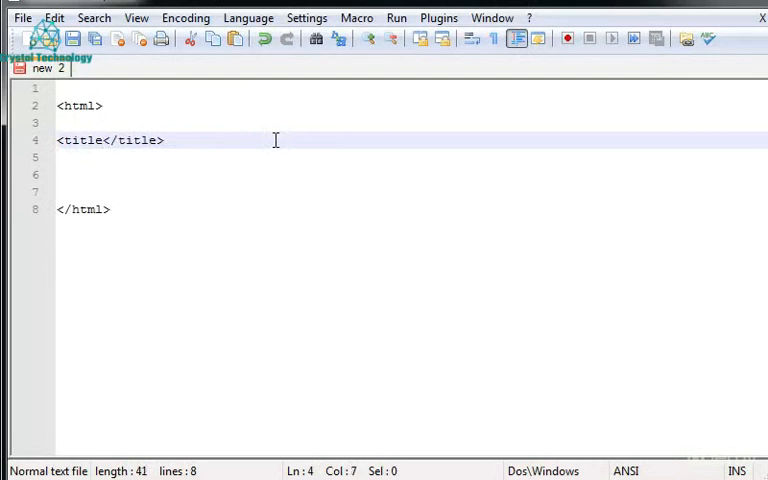
type(">")
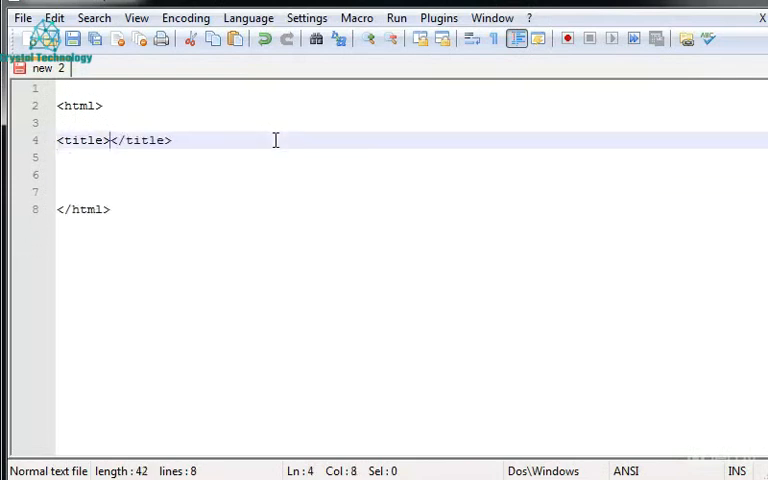
key("Enter")
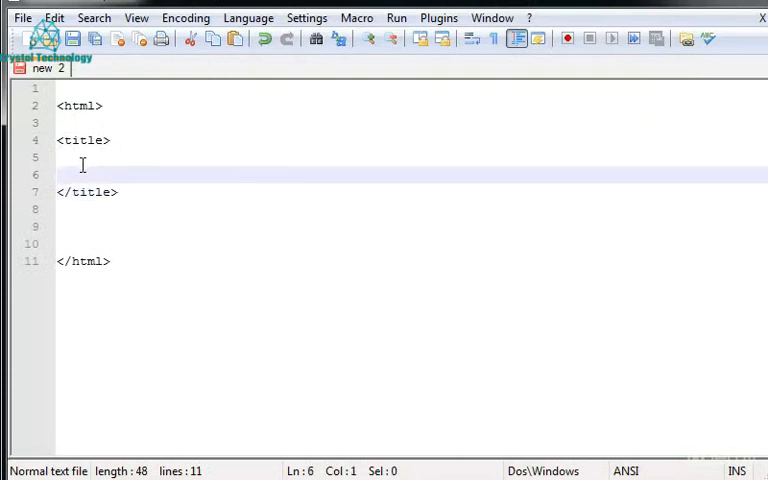
key("Backspace")
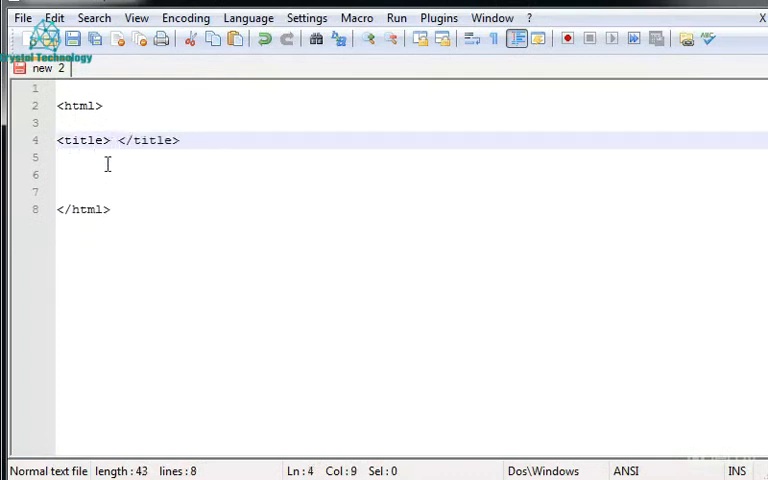
key("Backspace")
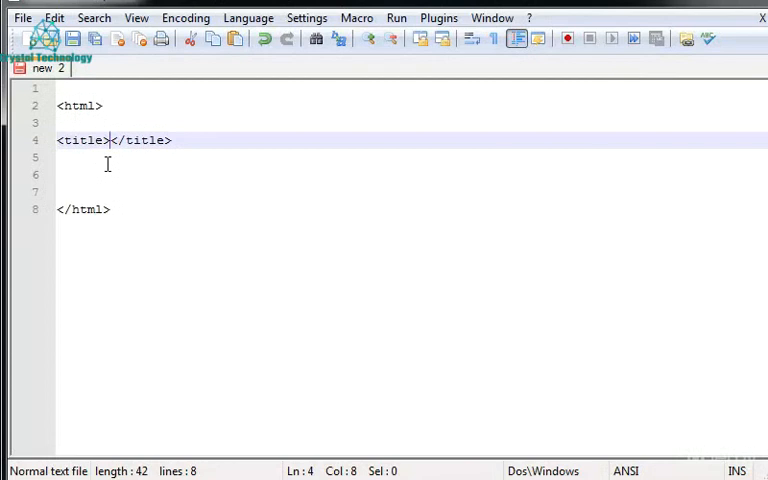
Enter 'My first title' between the title tags
type("M")
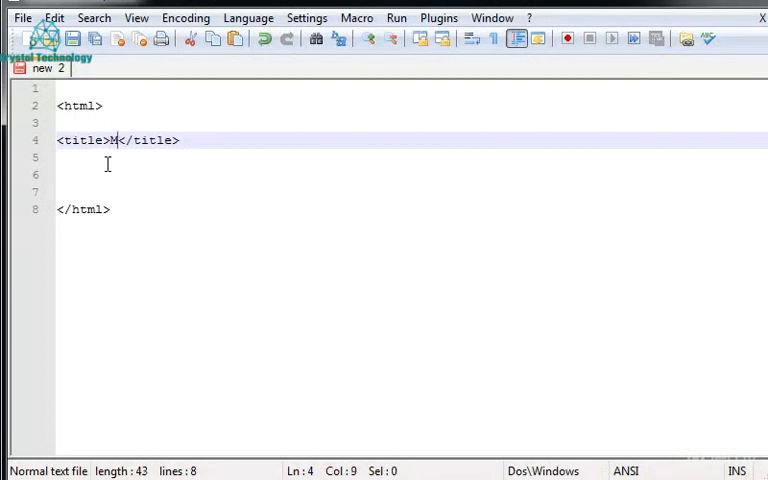
key("Backspace")
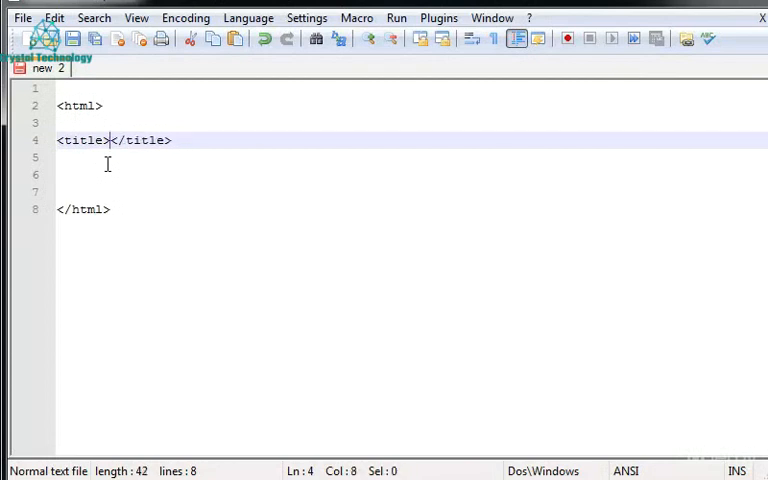
type("My f")
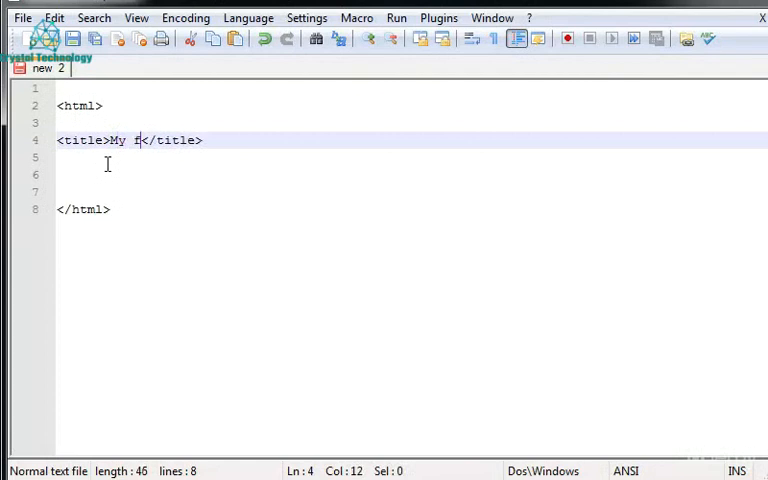
type("irst ti")
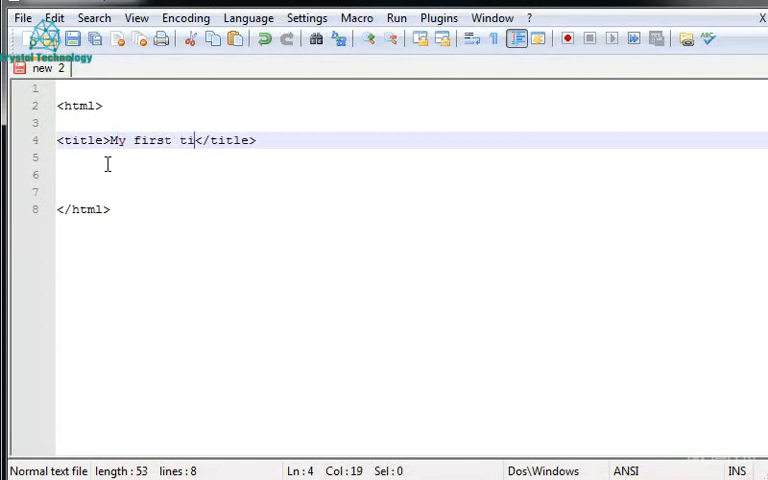
type("tle")
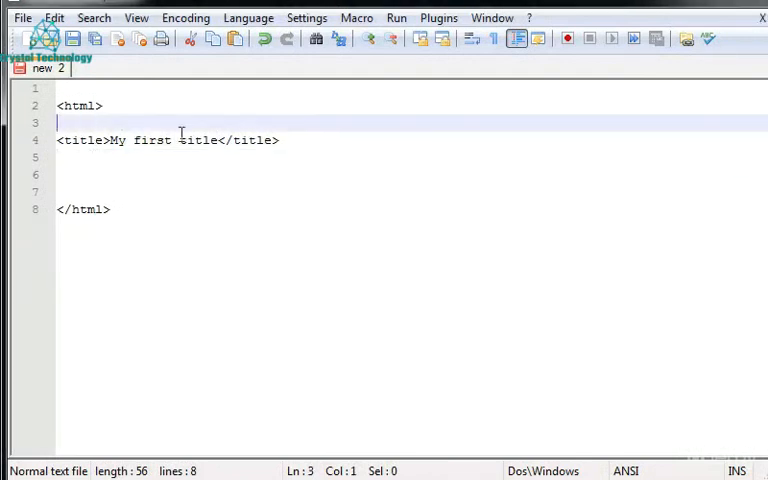
Wrap the title in <head> and </head> tags and add a blank line
type("<head>")
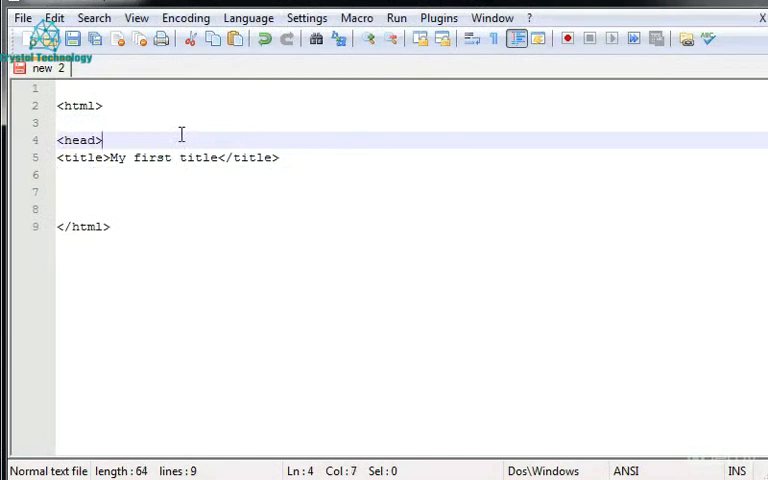
type("<")
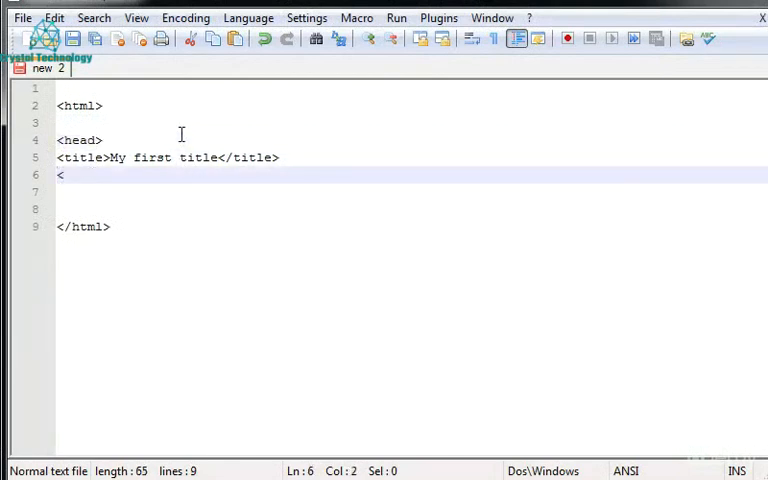
type("/head>")
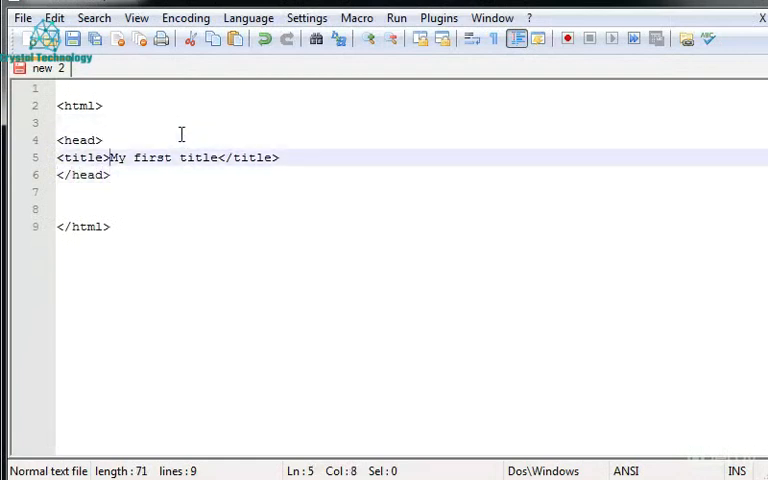
key("Enter")
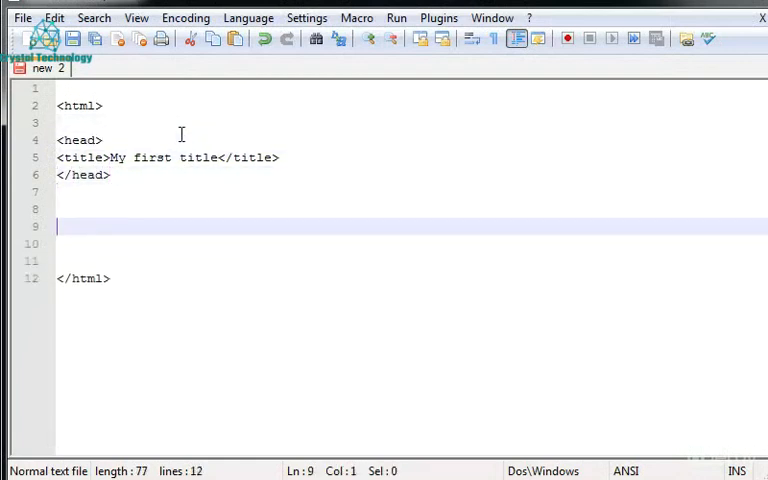
Add <body> and </body> tags below the head, then select all the code
type("<body>")
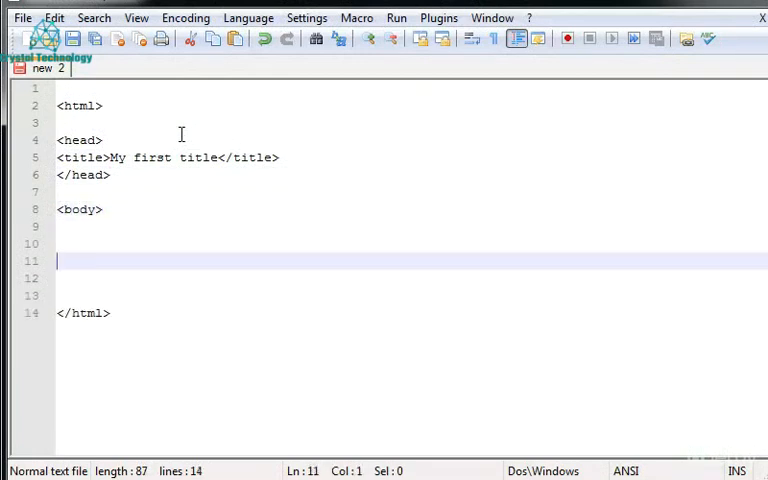
type("</body>")
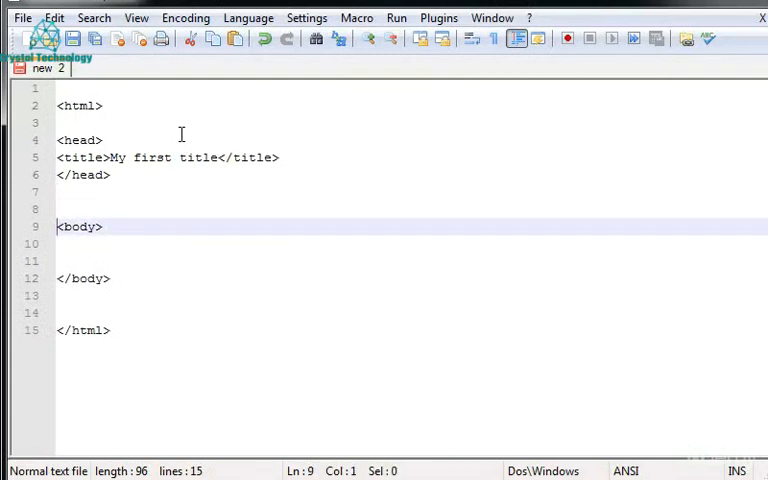
key("Down")
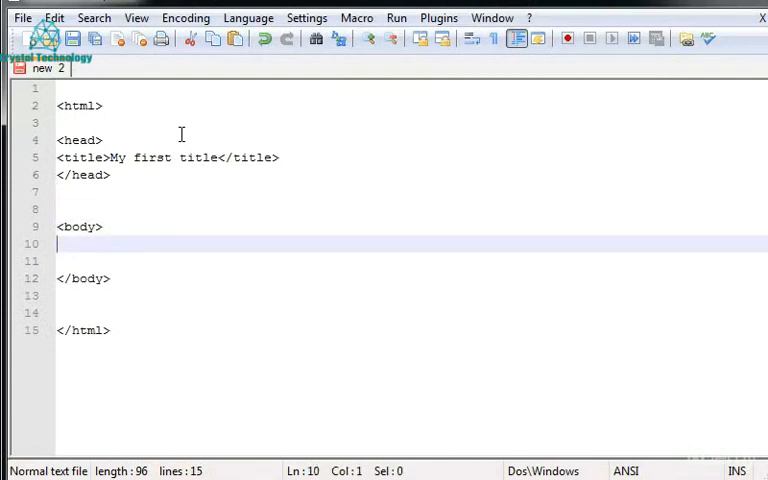
mouse_move(93, 193)
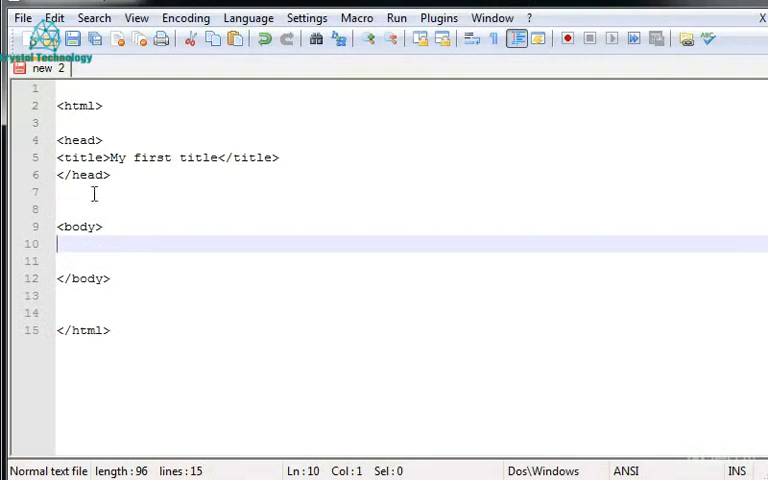
key("ctrl+a")
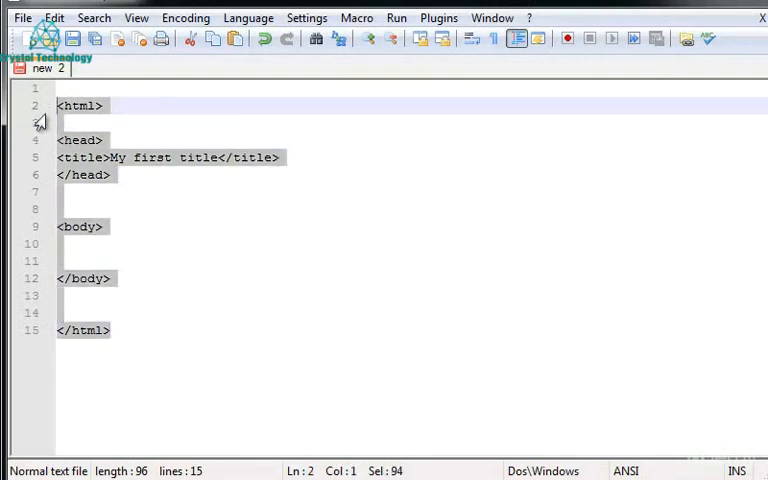
mouse_move(80, 175)
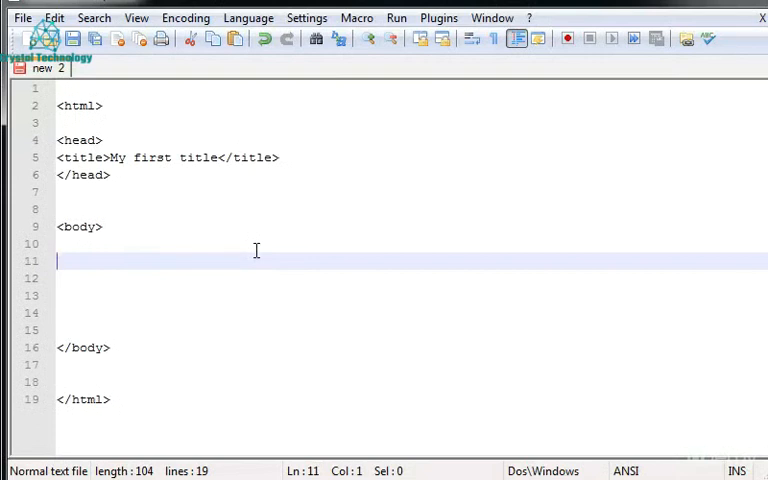
Type 'my first webpage' inside the body
type("m")
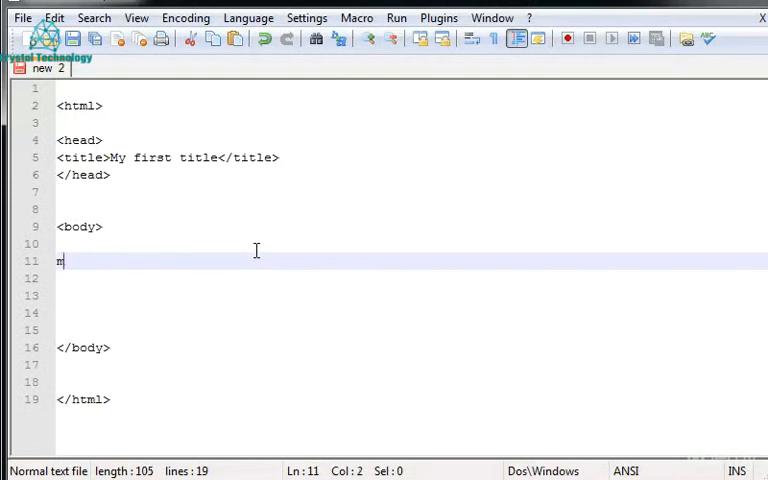
type("y first w")
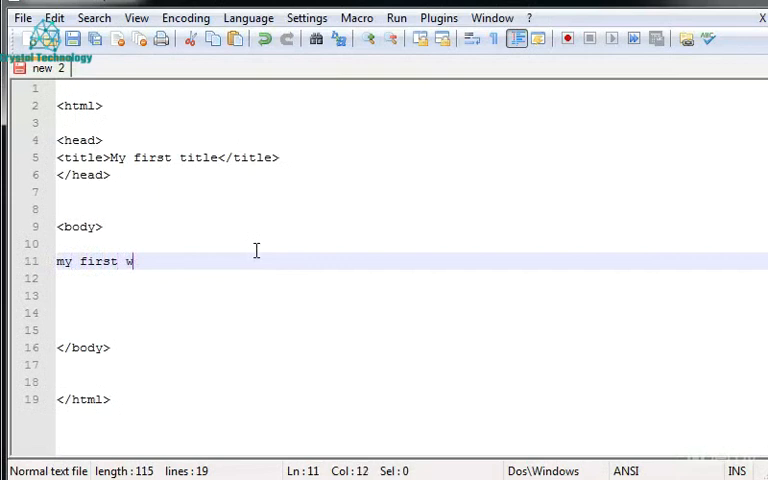
type("ebpage")
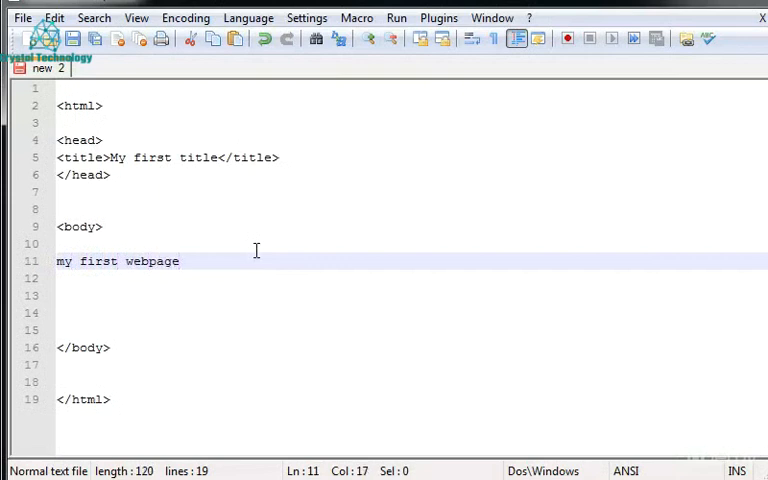
mouse_move(73, 38)
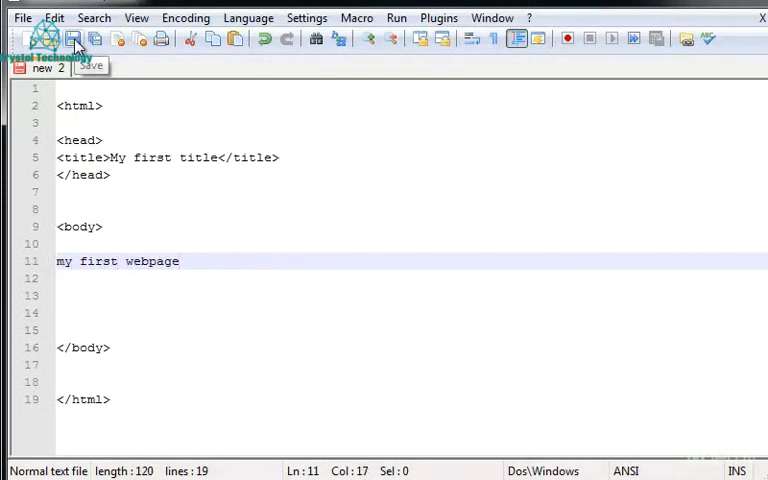
Open the Save As dialog from the File menu
left_click(22, 17)
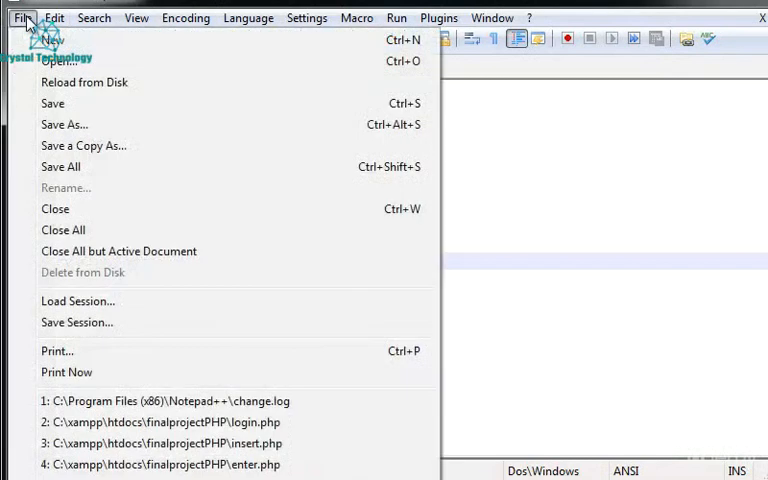
mouse_move(240, 146)
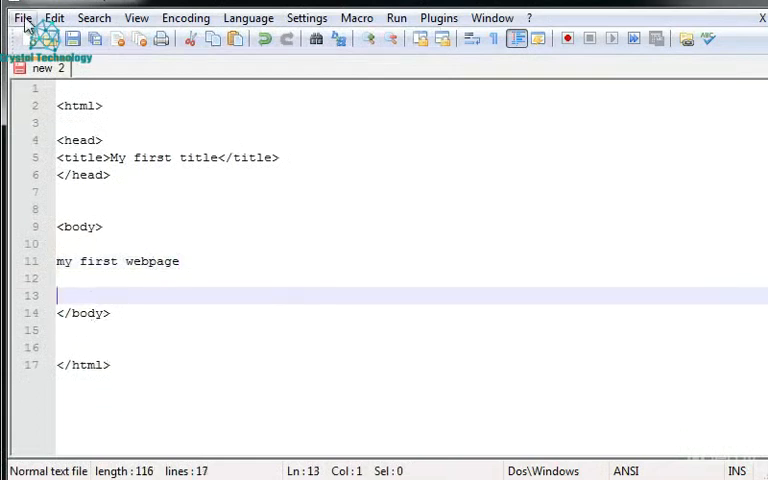
left_click(22, 17)
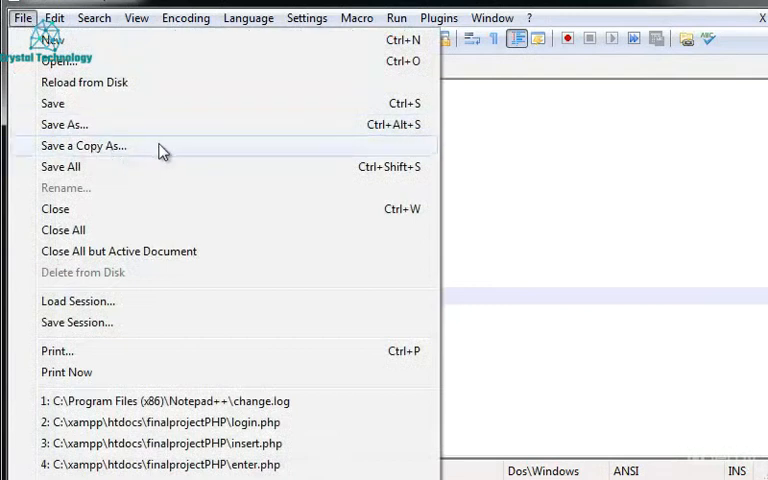
mouse_move(185, 124)
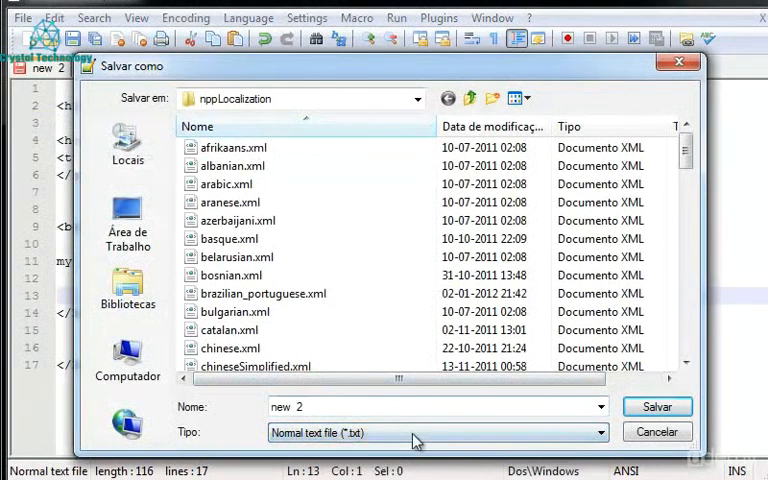
left_click(435, 432)
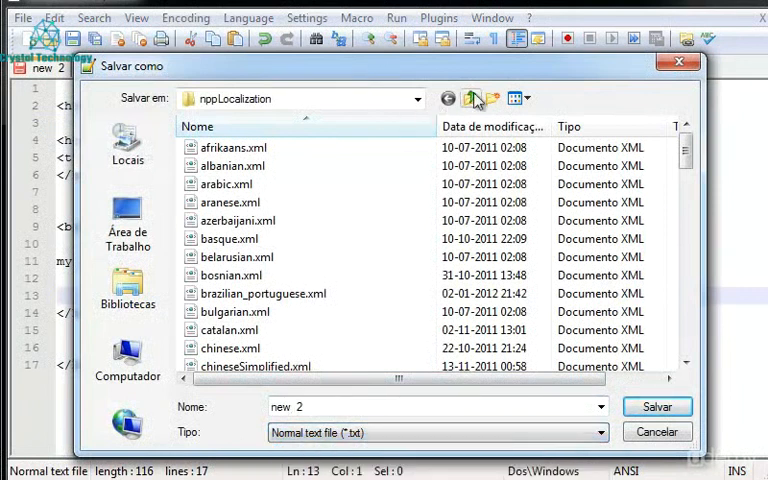
Create a desktop folder named 'portal' and open it as the save location
left_click(127, 215)
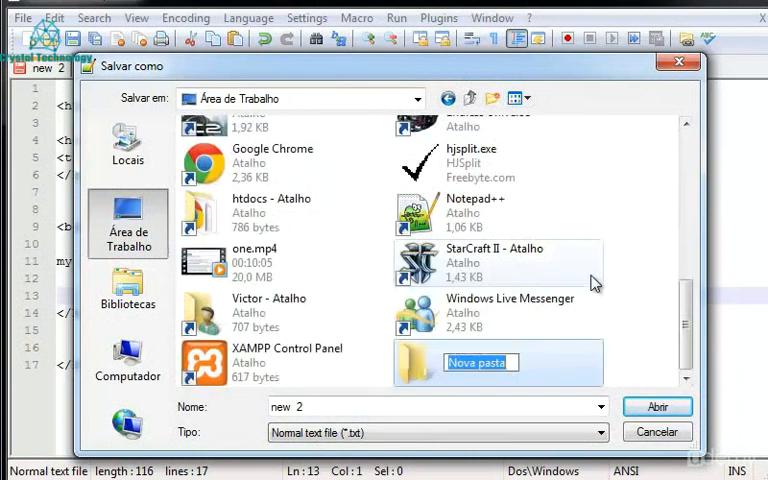
type("posta")
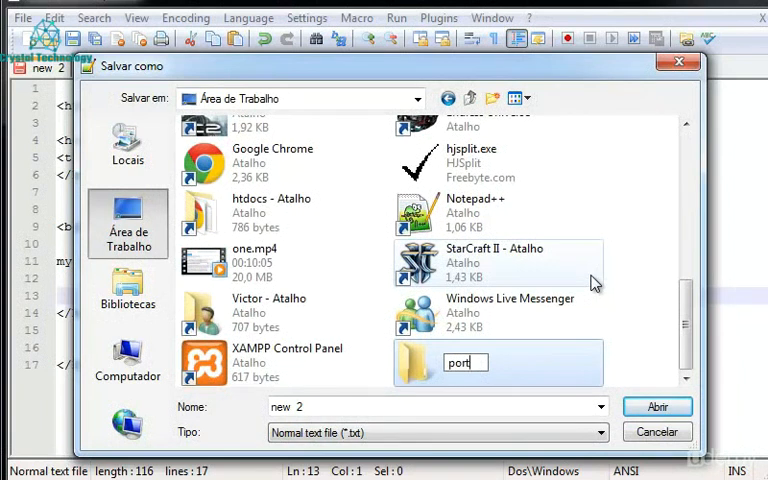
type("al")
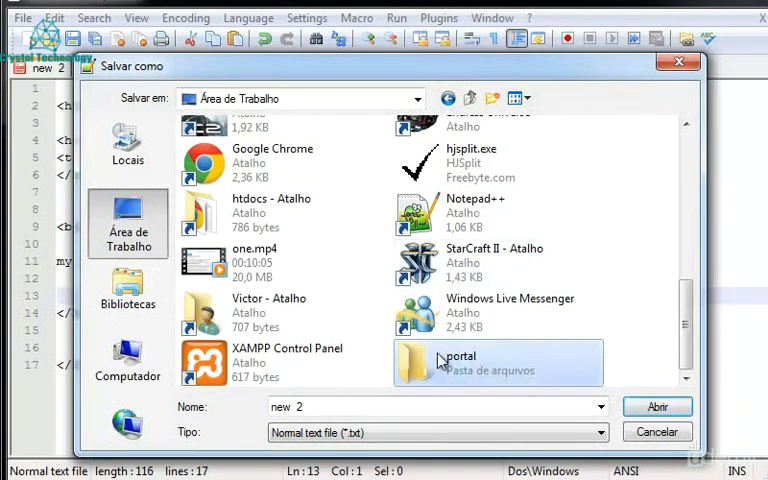
double_click(460, 362)
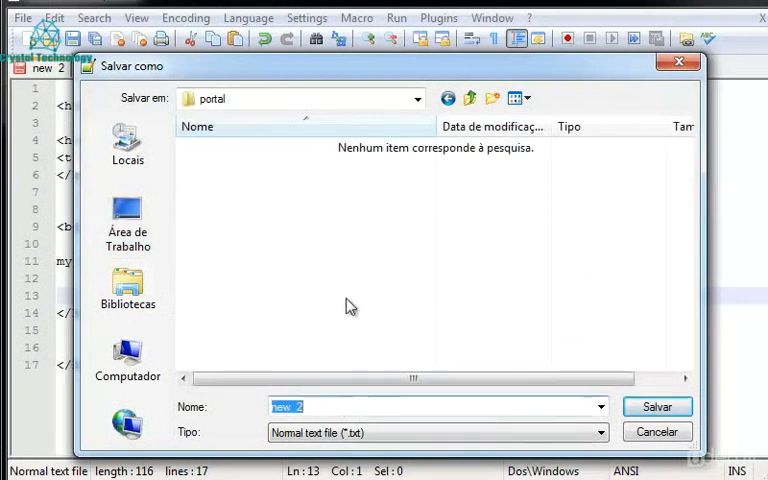
Save the page as firstpage.html inside the portal folder
type("firstpage")
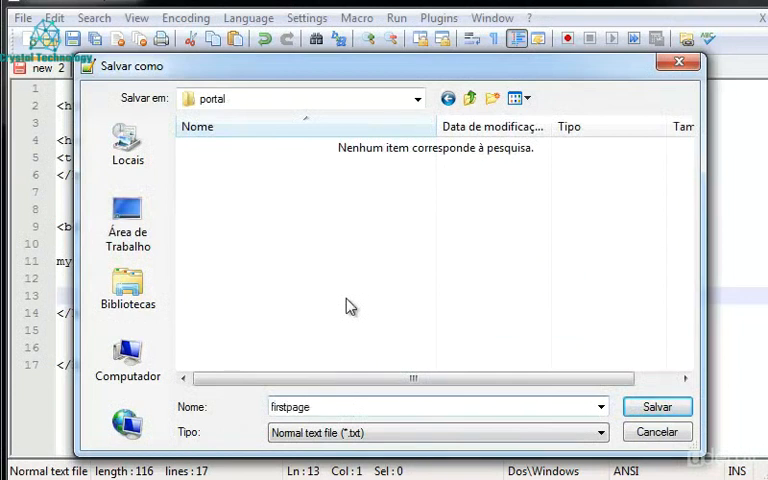
type(".html")
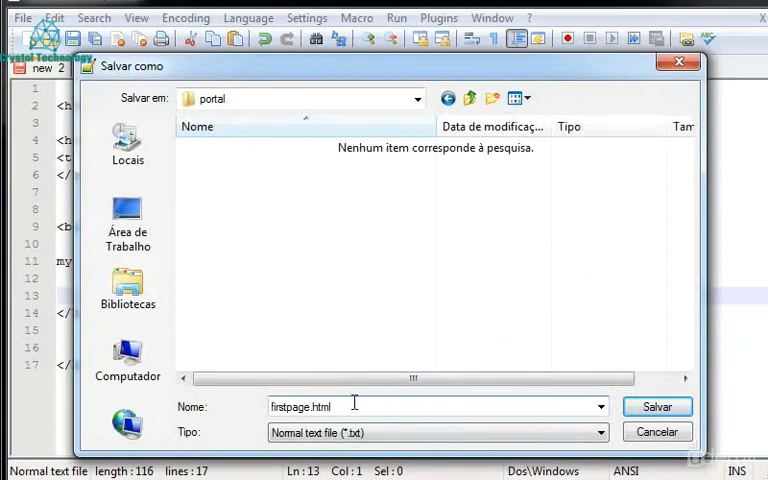
double_click(300, 406)
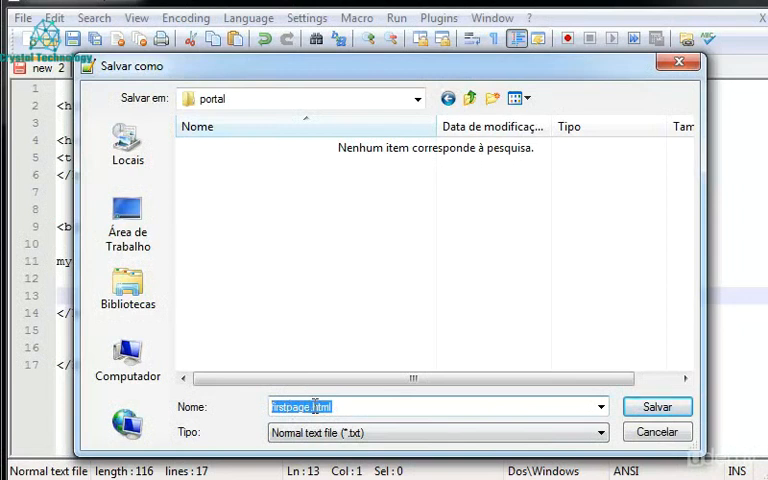
left_click(313, 407)
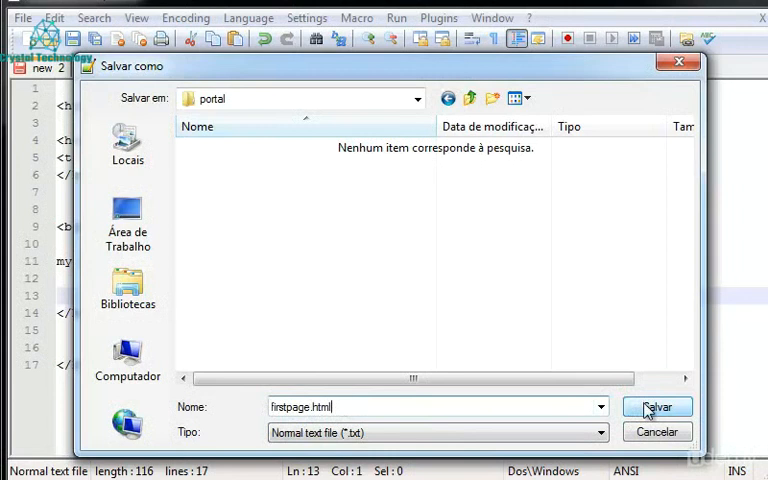
left_click(656, 407)
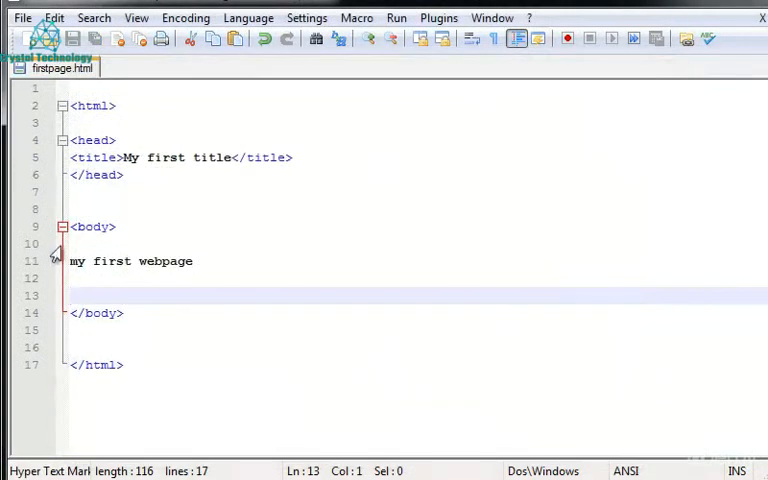
mouse_move(72, 105)
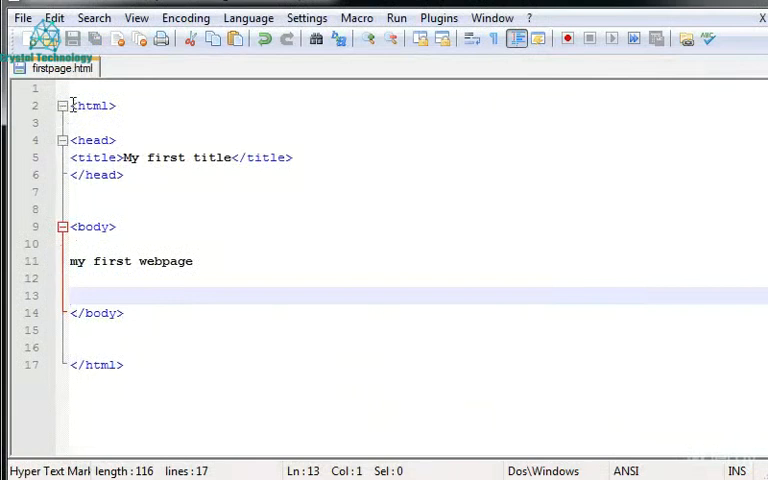
left_click(117, 140)
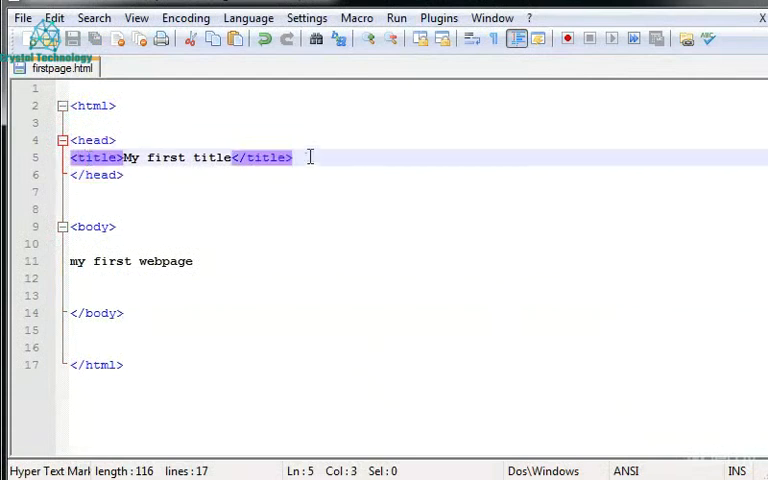
double_click(135, 157)
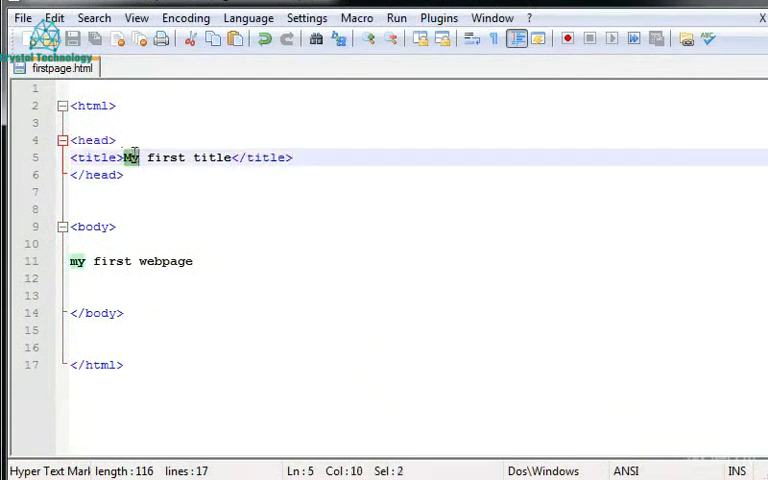
left_click(128, 174)
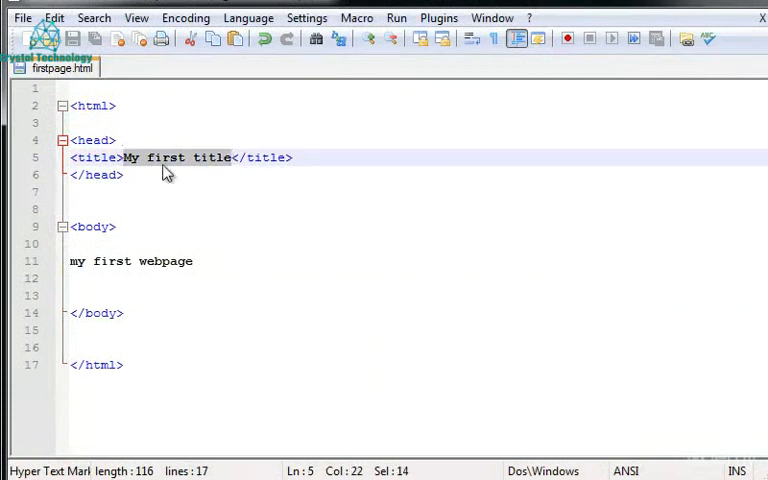
mouse_move(44, 264)
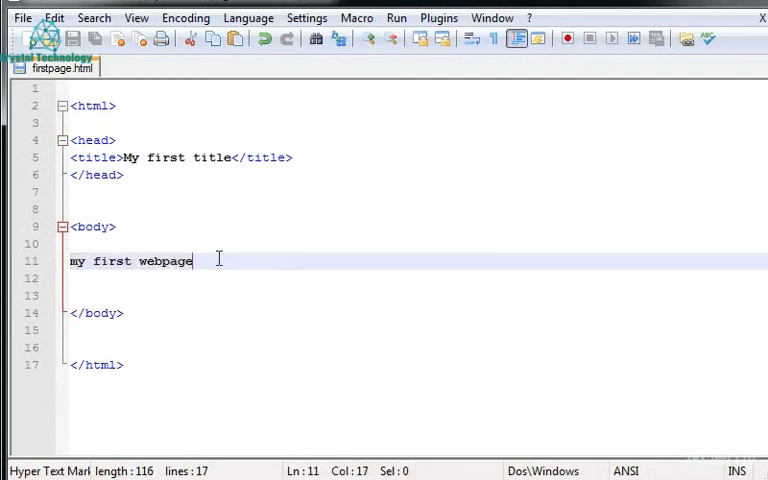
mouse_move(366, 239)
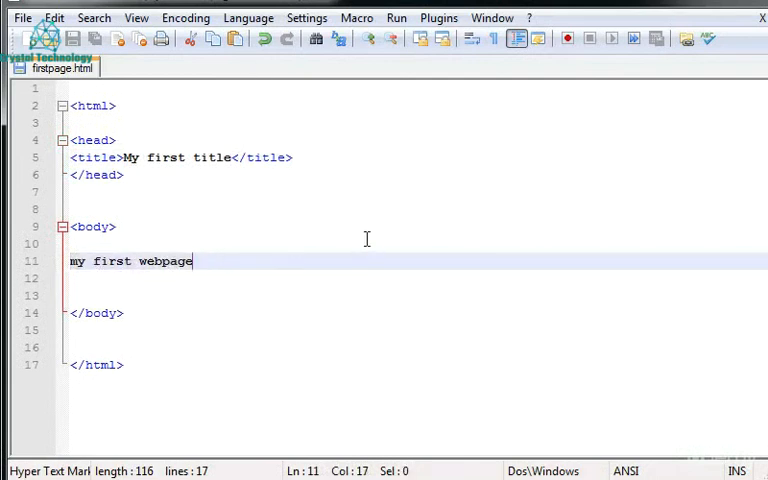
mouse_move(667, 131)
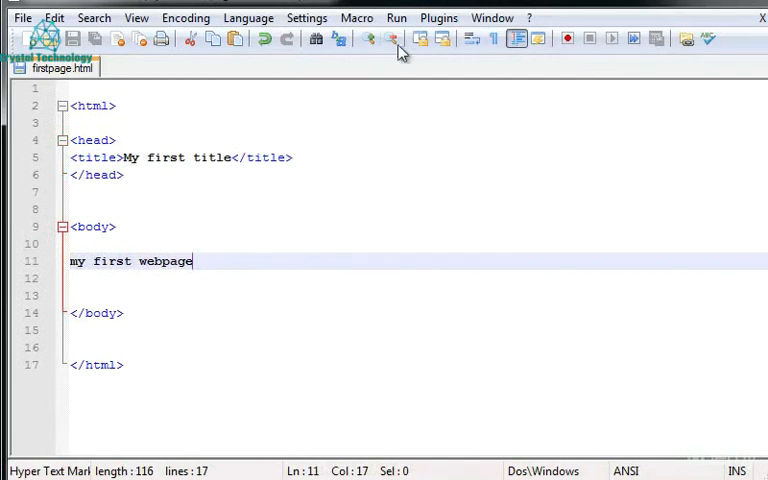
Open the Notepad++ Run menu listing browser launch options
left_click(397, 18)
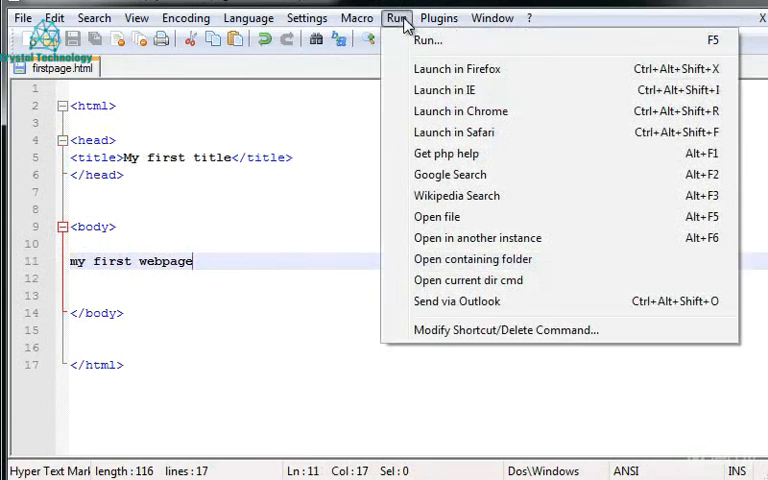
mouse_move(477, 237)
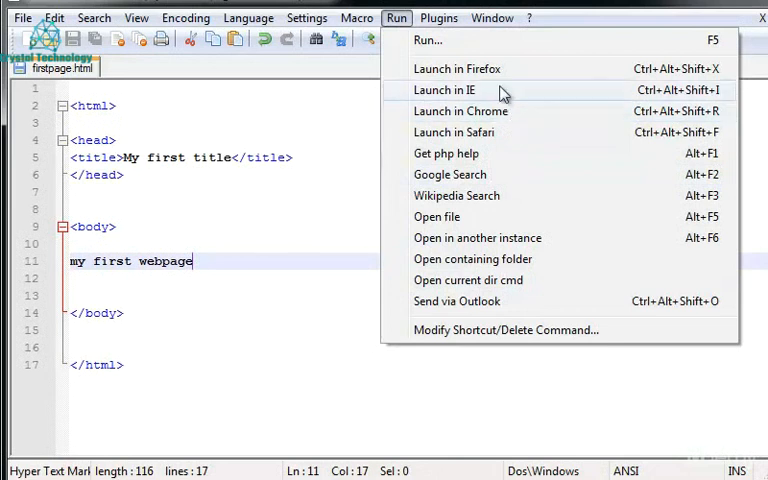
mouse_move(540, 69)
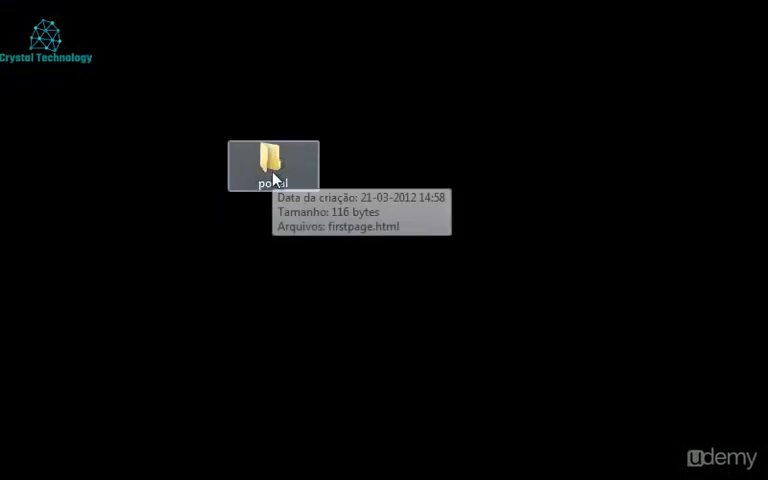
Open firstpage.html from the portal folder in Google Chrome
double_click(272, 160)
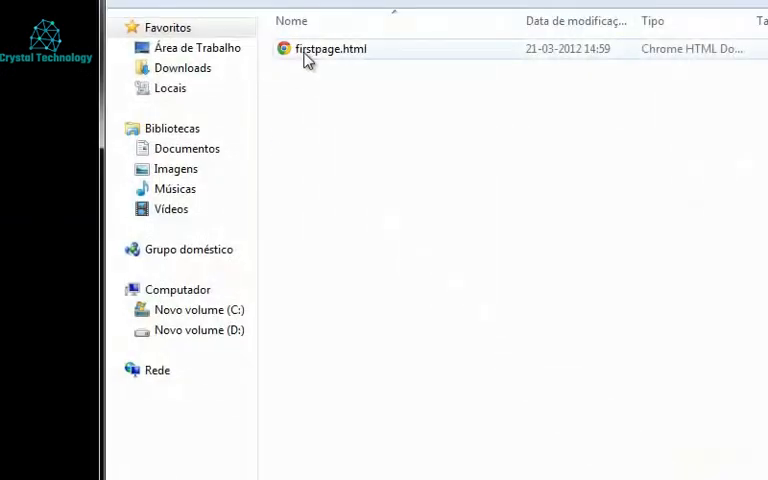
right_click(330, 48)
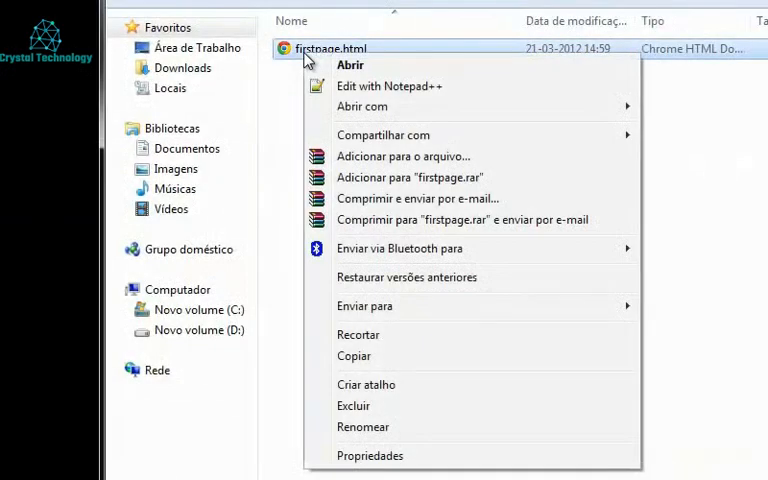
mouse_move(361, 106)
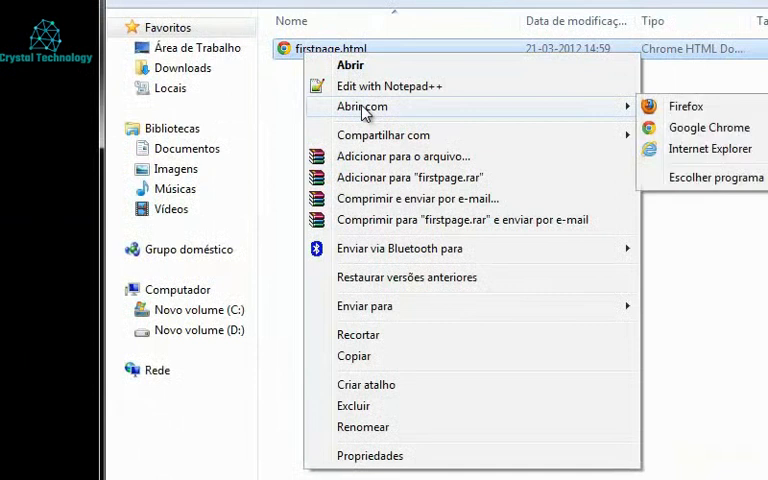
mouse_move(718, 148)
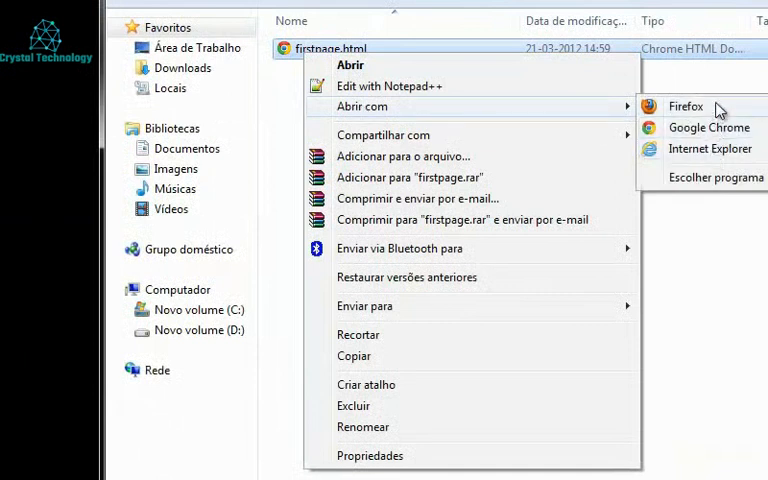
left_click(708, 127)
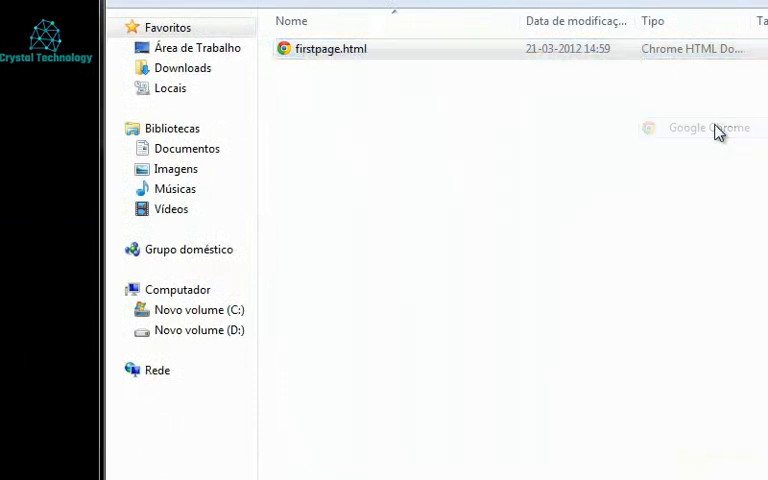
double_click(330, 48)
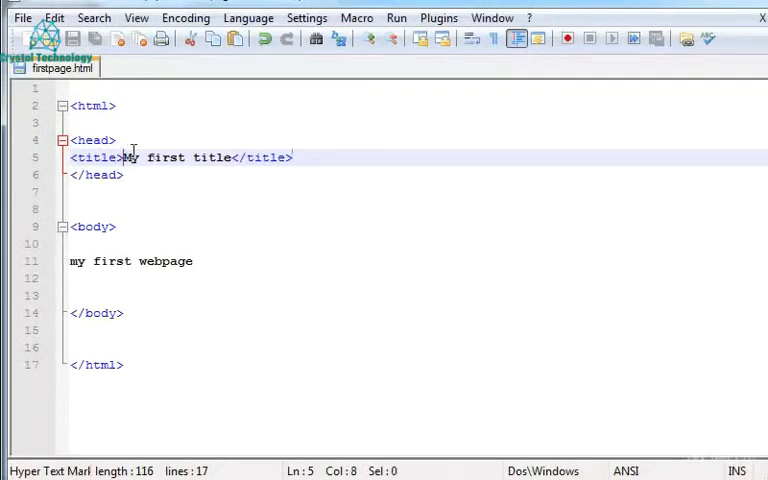
Select the title text in the Notepad++ source
left_click_drag(124, 157, 230, 157)
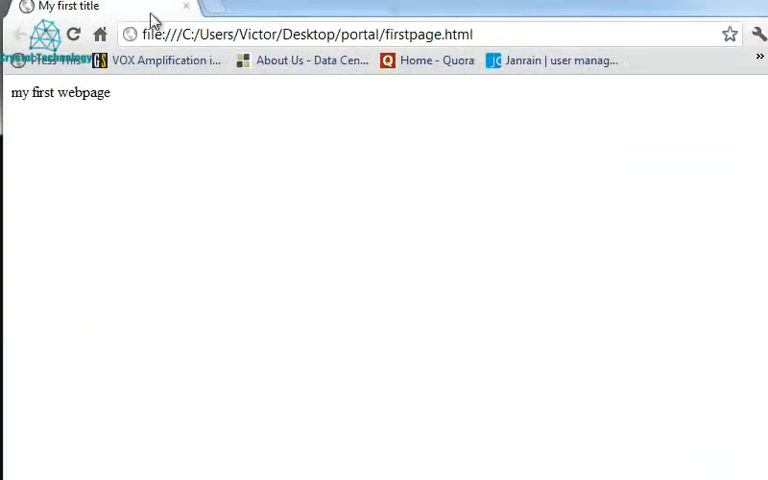
mouse_move(52, 10)
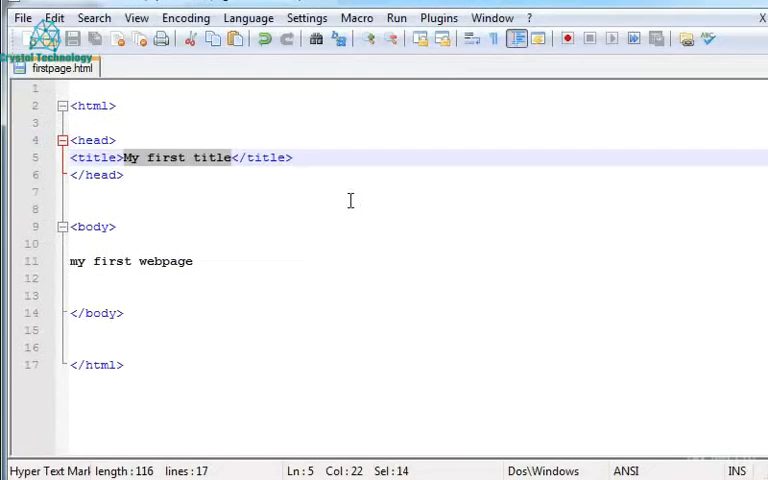
Extend the body text to 'more things to come' and reopen firstpage.html in Chrome
left_click(191, 261)
type(" m")
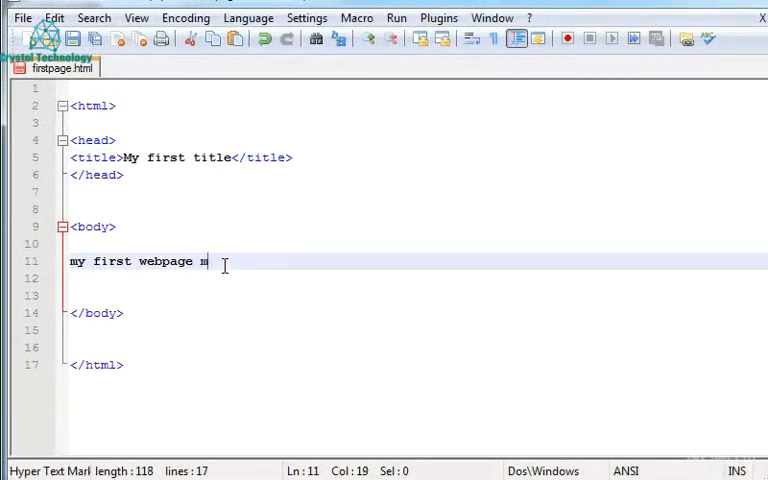
type("ore thing")
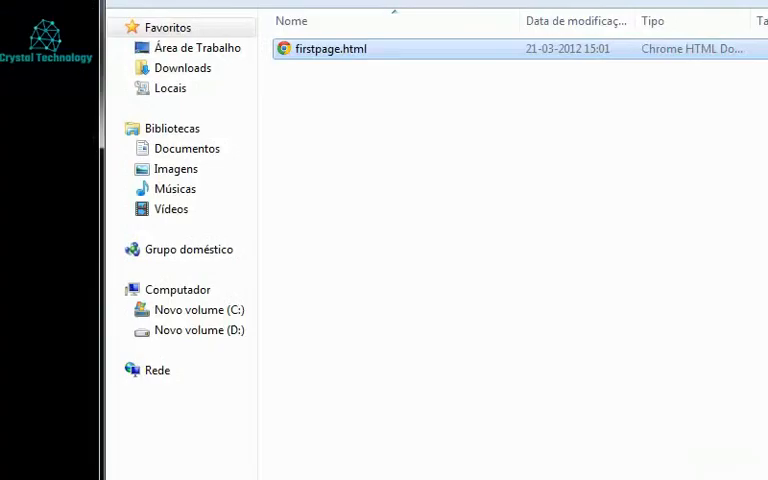
double_click(330, 48)
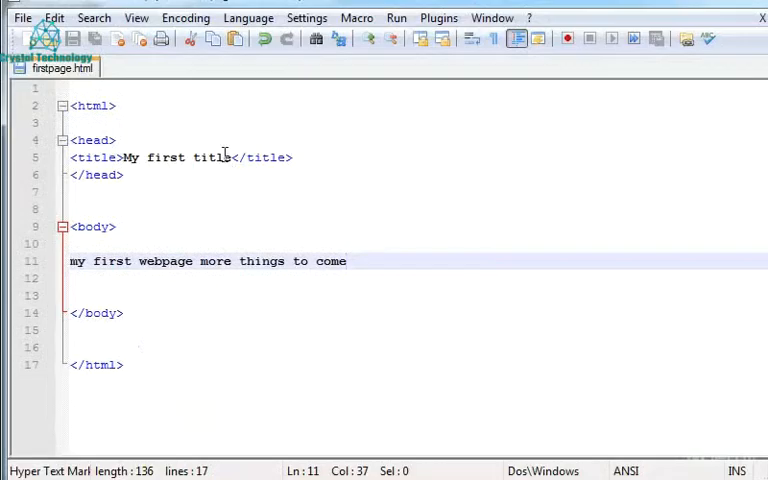
type("mor")
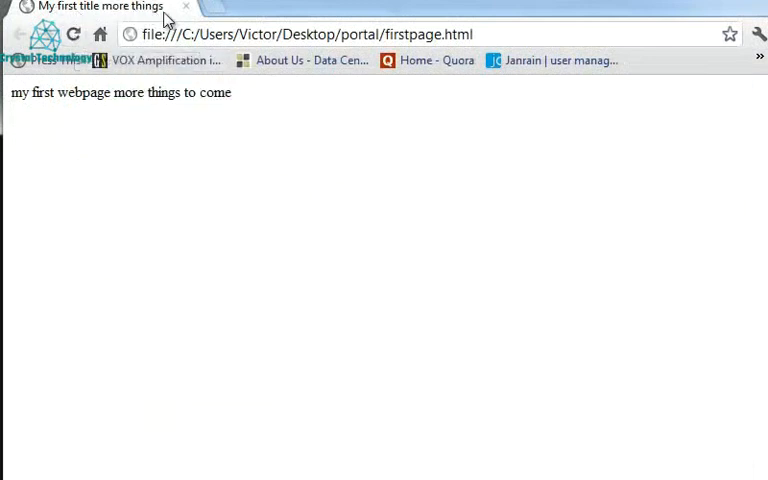
mouse_move(762, 318)
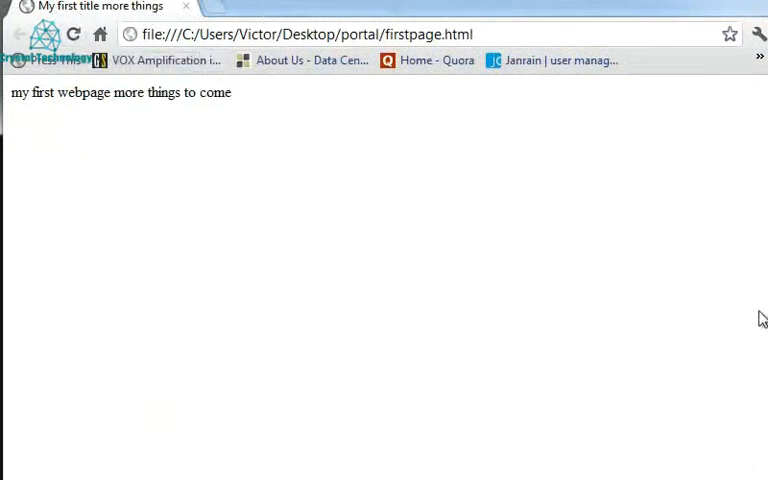
mouse_move(452, 256)
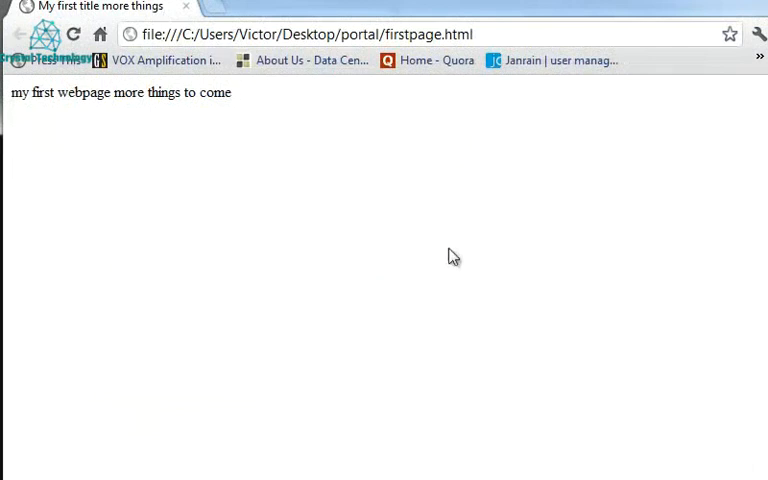
mouse_move(272, 141)
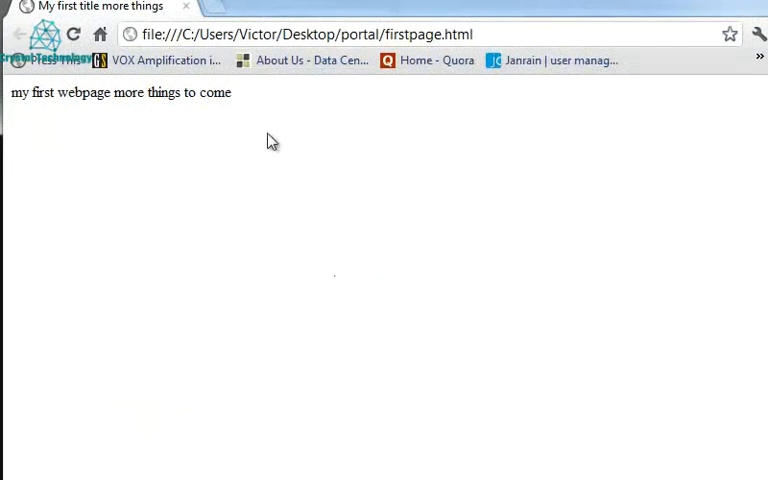
mouse_move(304, 196)
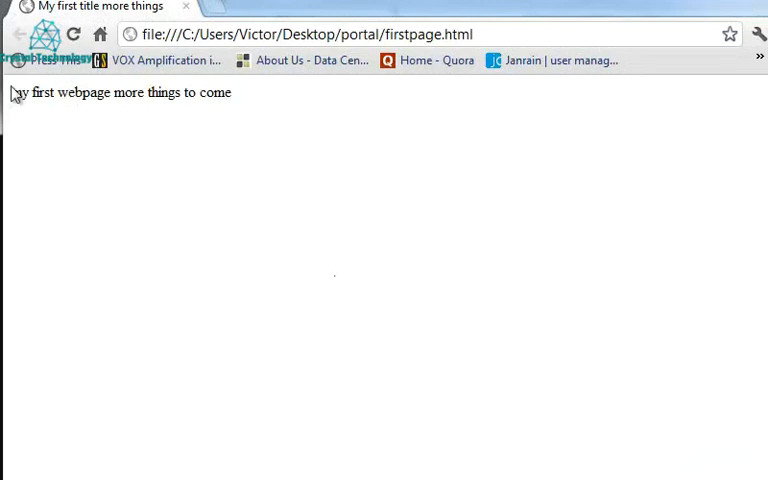
mouse_move(497, 272)
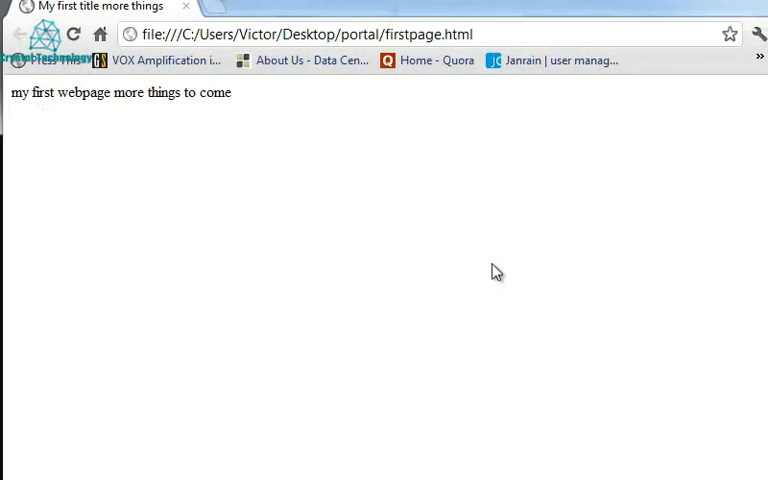
mouse_move(78, 110)
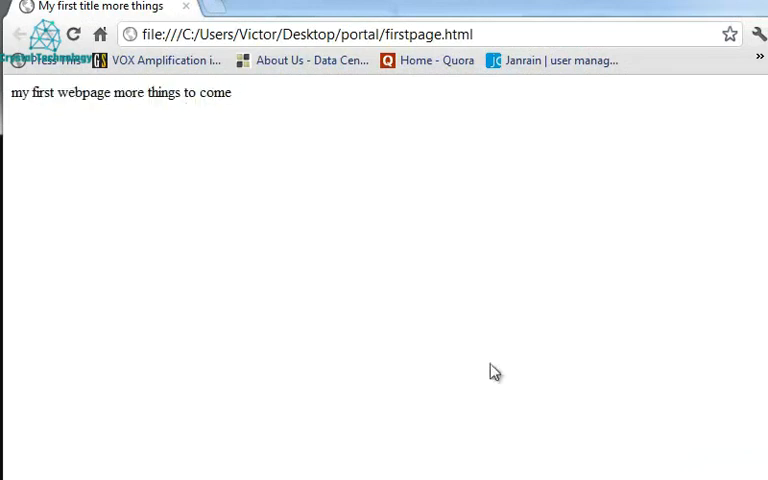
mouse_move(550, 288)
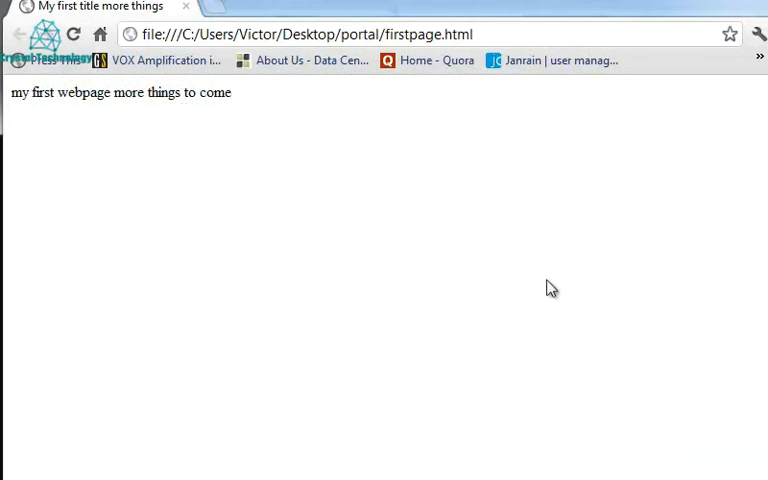
mouse_move(459, 248)
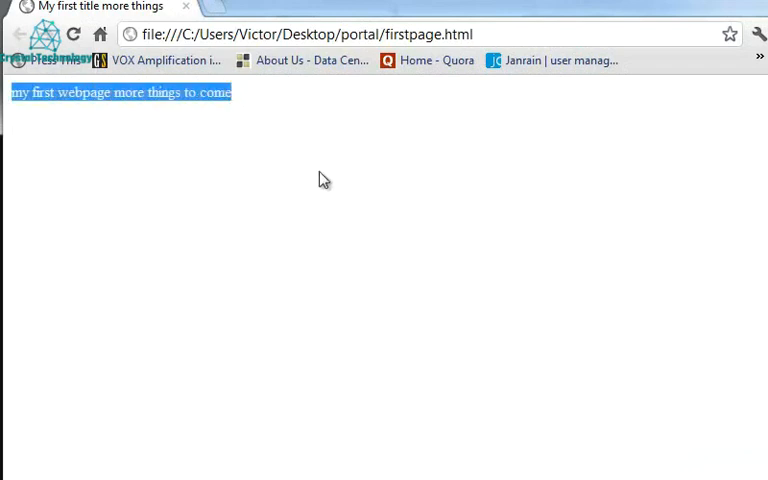
left_click(318, 270)
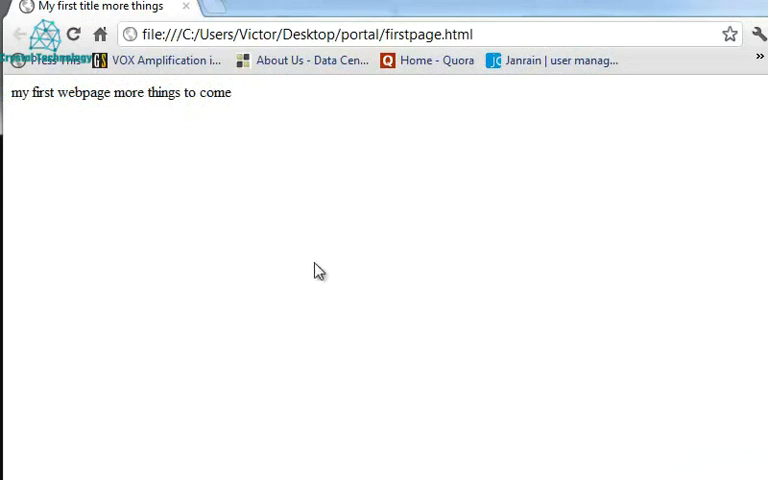
mouse_move(397, 316)
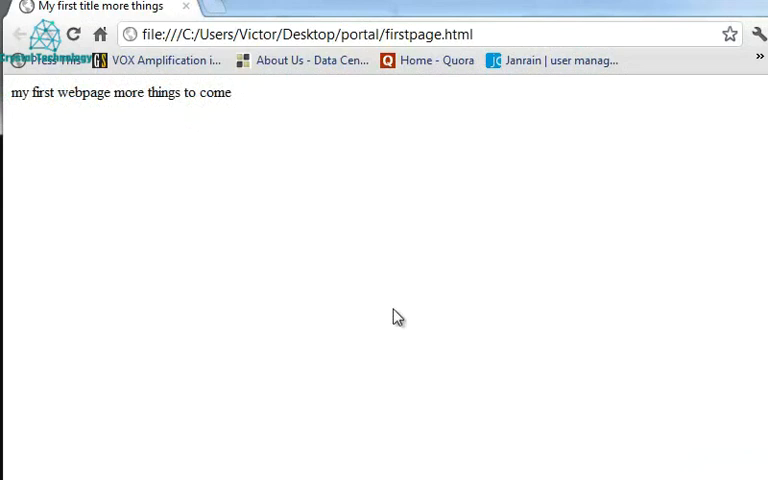
mouse_move(286, 333)
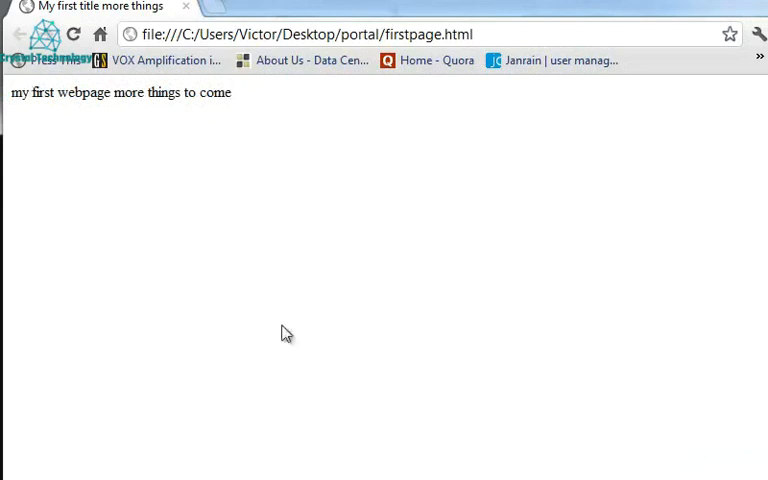